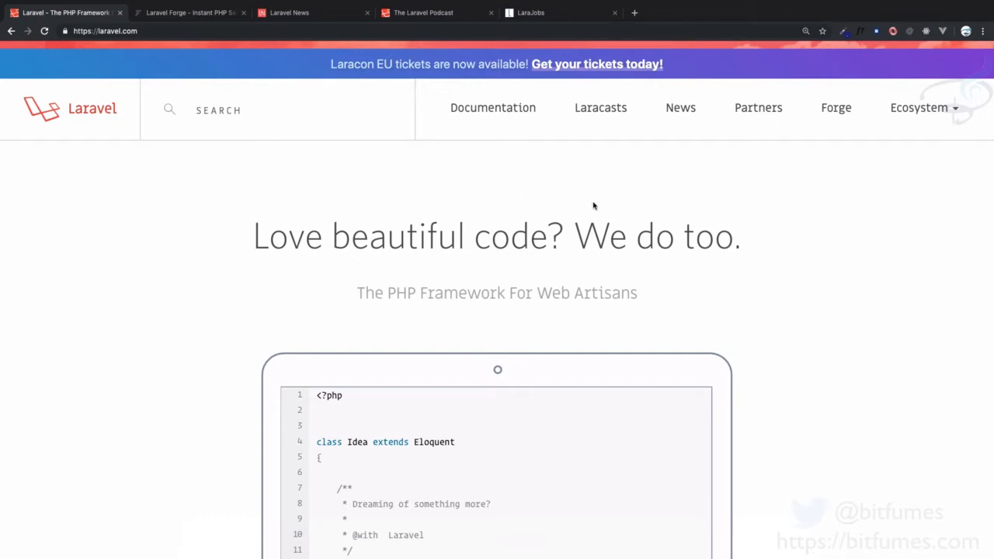
{"action": "mouse_move", "coordinate": [835, 107]}
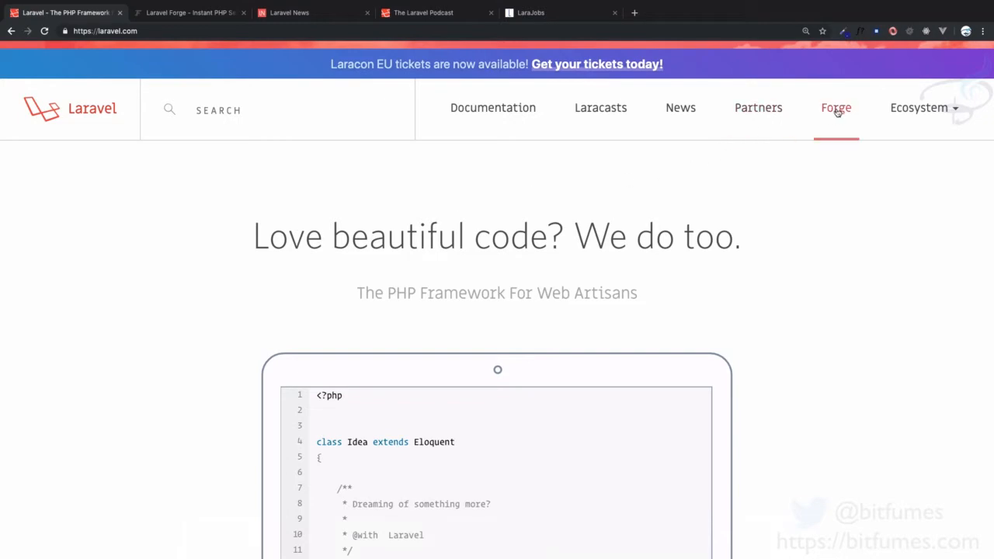
{"action": "mouse_move", "coordinate": [205, 21]}
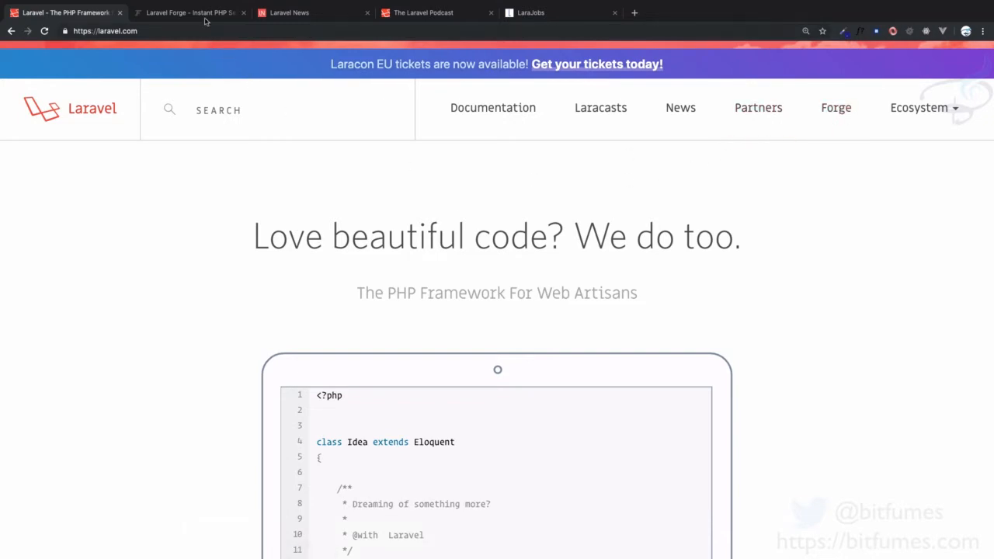
Step: Switch to the Laravel Forge site and scroll through its features, testimonials and cloud-provider sections
{"action": "left_click", "coordinate": [190, 12]}
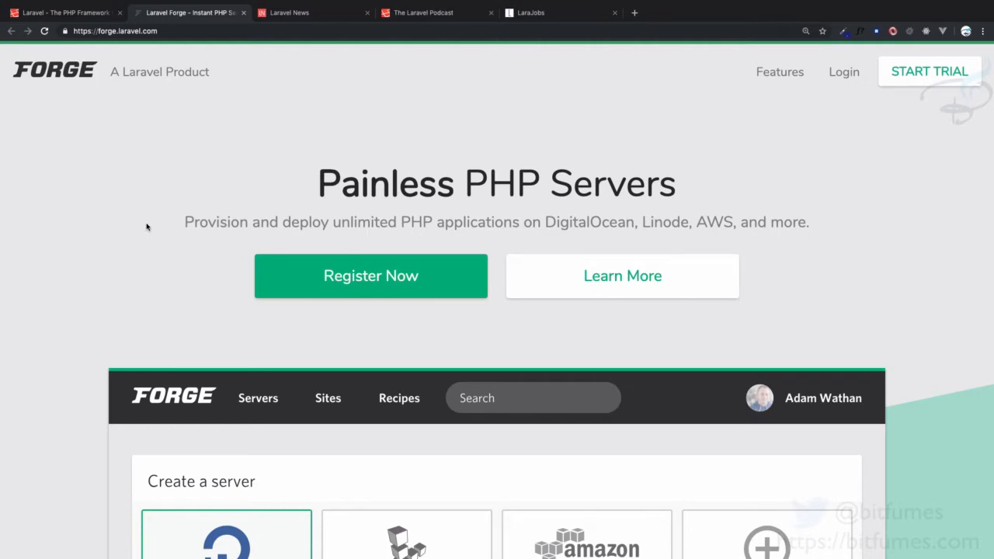
{"action": "scroll", "scroll_direction": "down", "scroll_amount": 3}
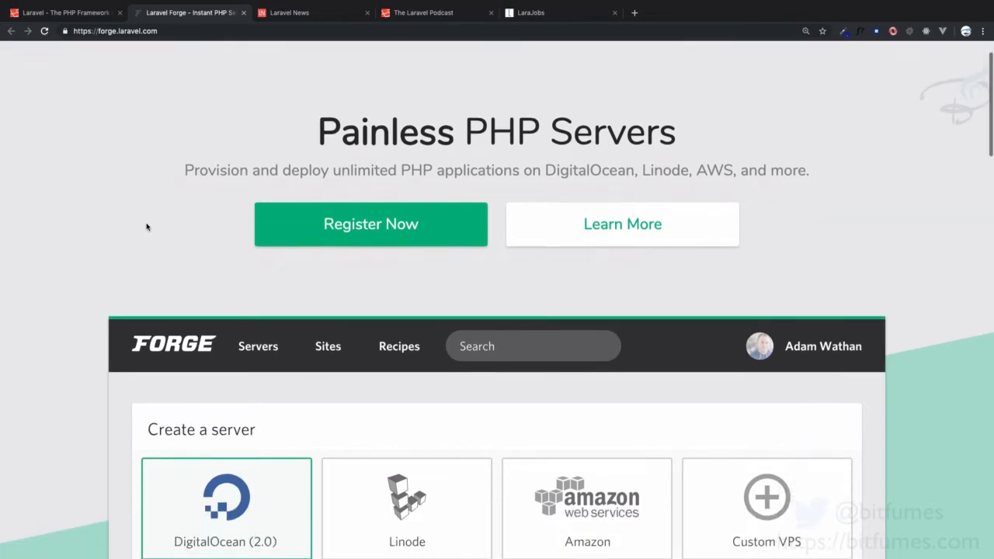
{"action": "scroll", "scroll_direction": "down", "scroll_amount": 3}
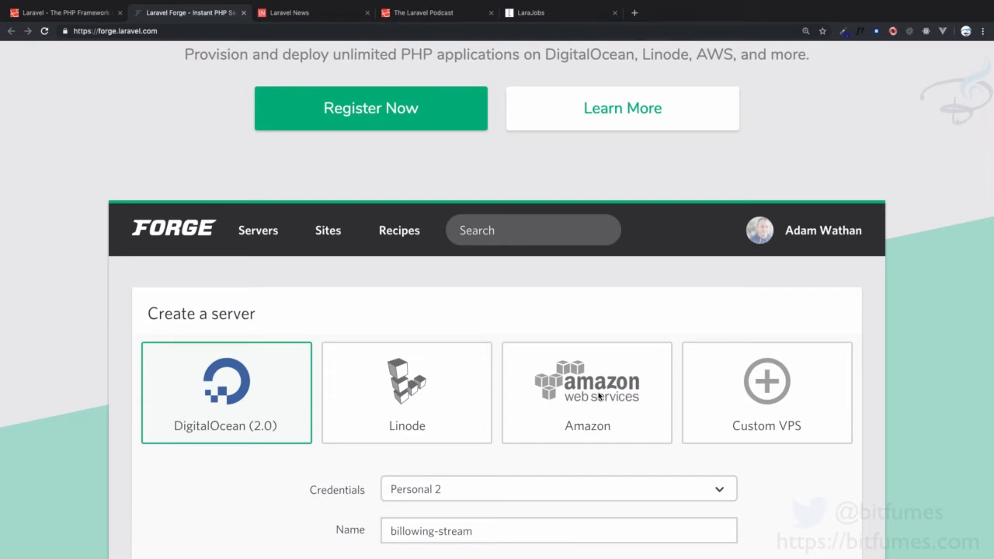
{"action": "mouse_move", "coordinate": [503, 471]}
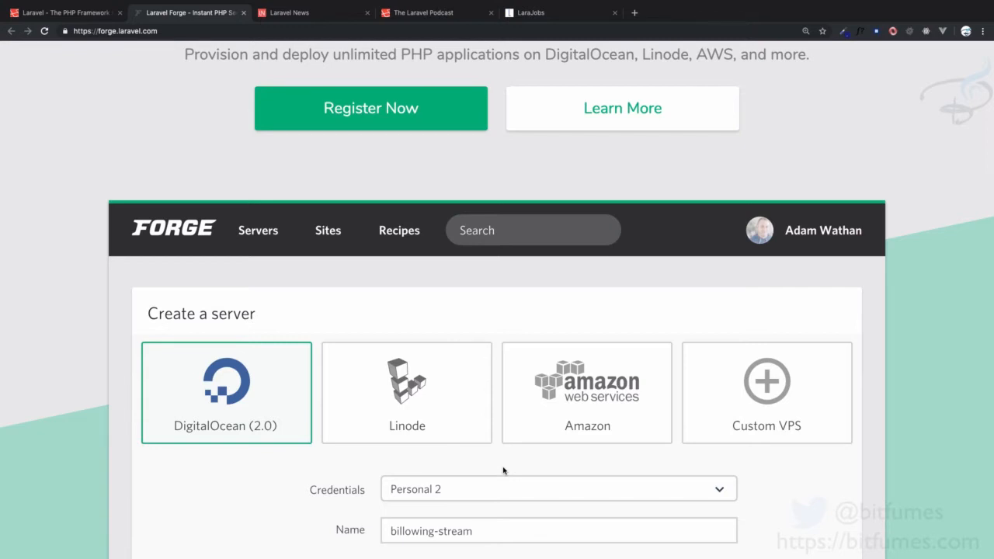
{"action": "mouse_move", "coordinate": [497, 460]}
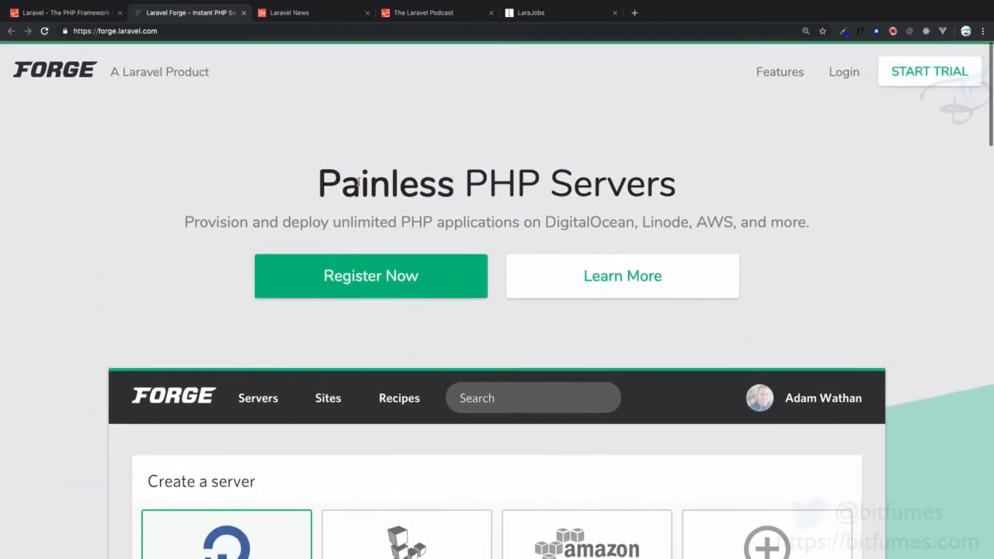
{"action": "mouse_move", "coordinate": [504, 316]}
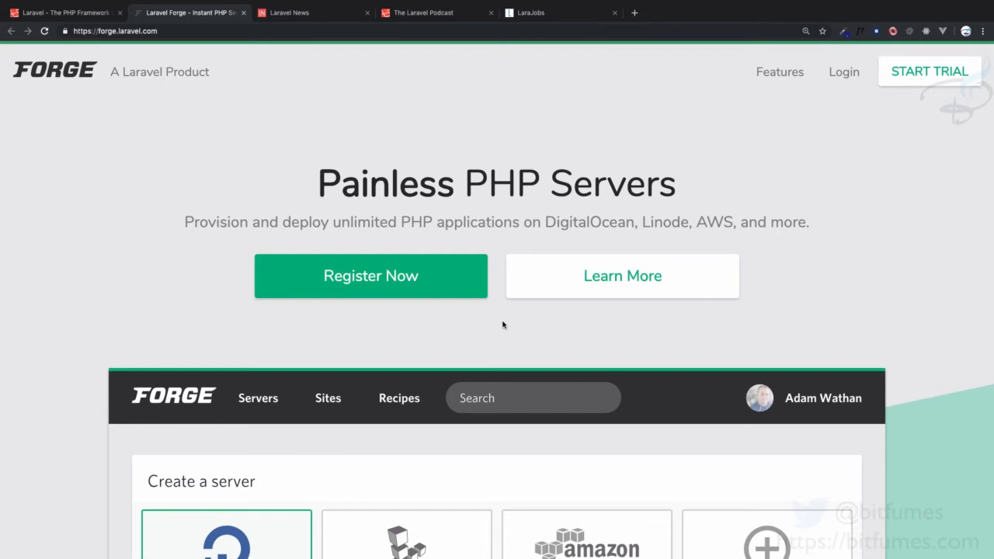
{"action": "mouse_move", "coordinate": [497, 236]}
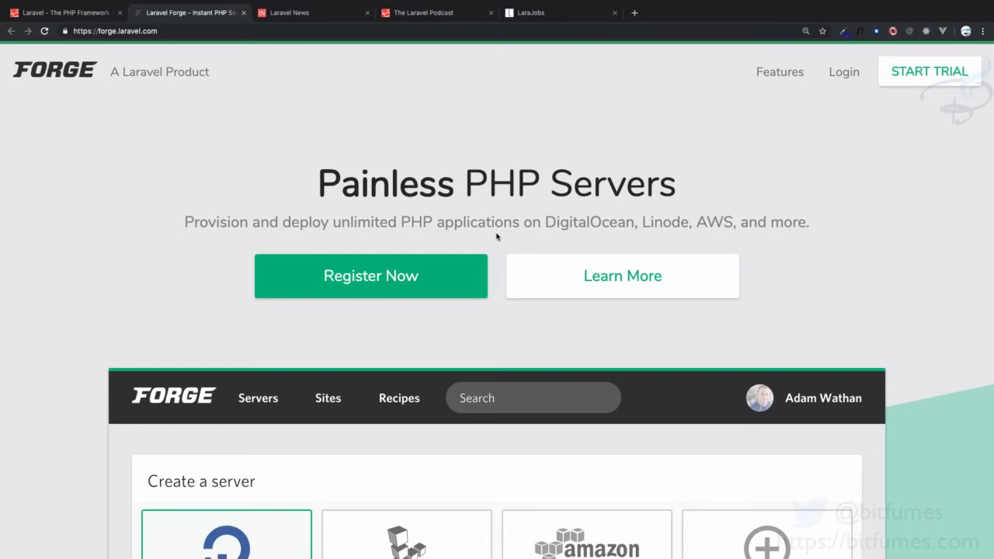
{"action": "scroll", "scroll_direction": "down", "scroll_amount": 3}
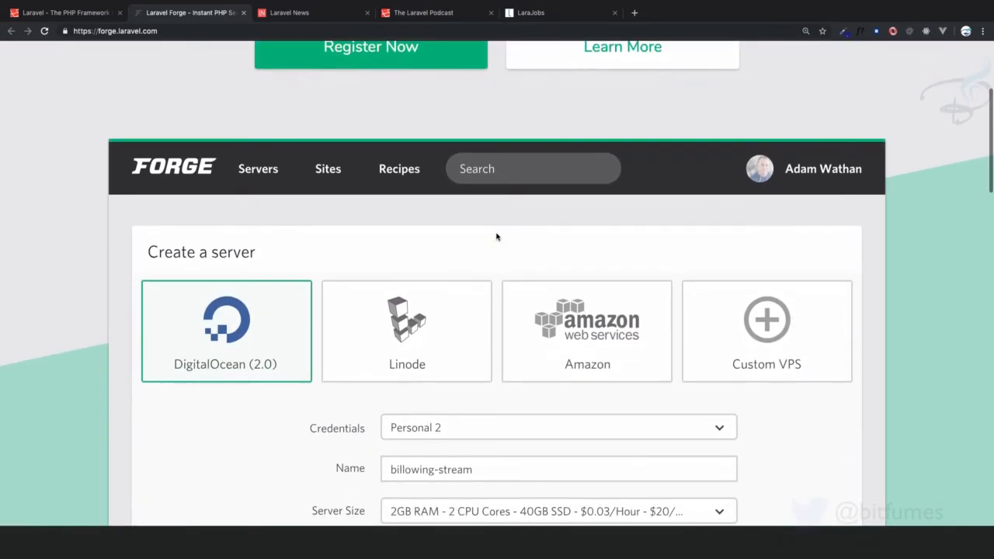
{"action": "scroll", "scroll_direction": "down", "scroll_amount": 3}
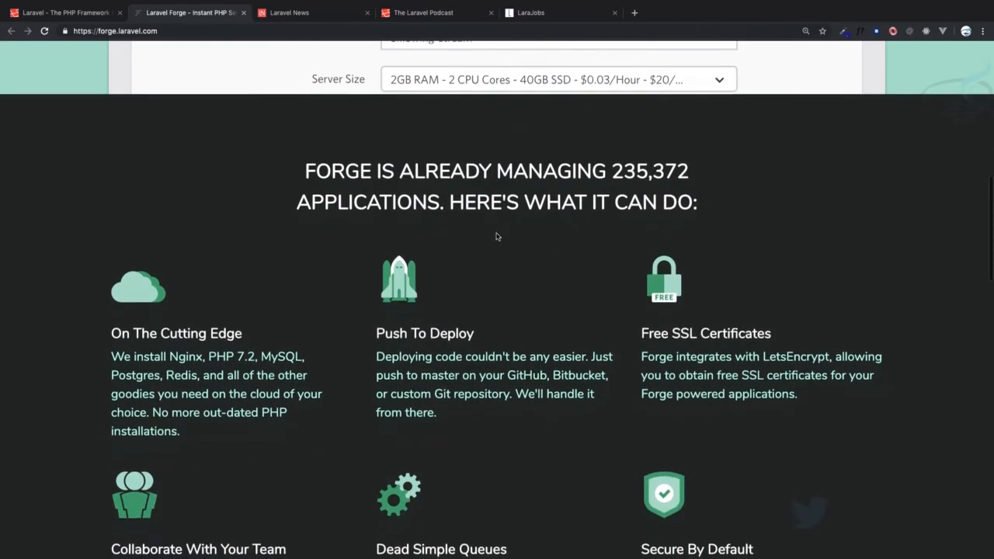
{"action": "scroll", "scroll_direction": "down", "scroll_amount": 3}
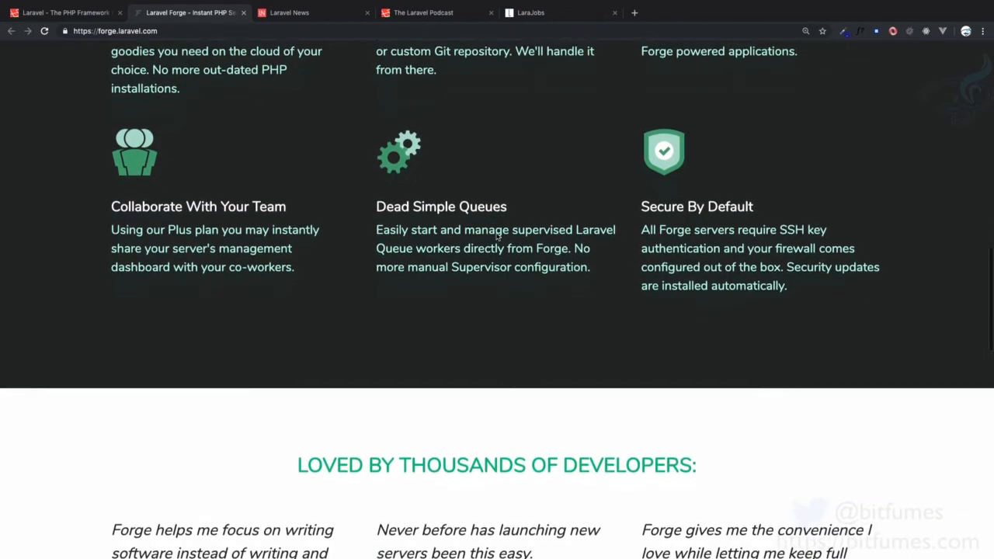
{"action": "scroll", "scroll_direction": "down", "scroll_amount": 3}
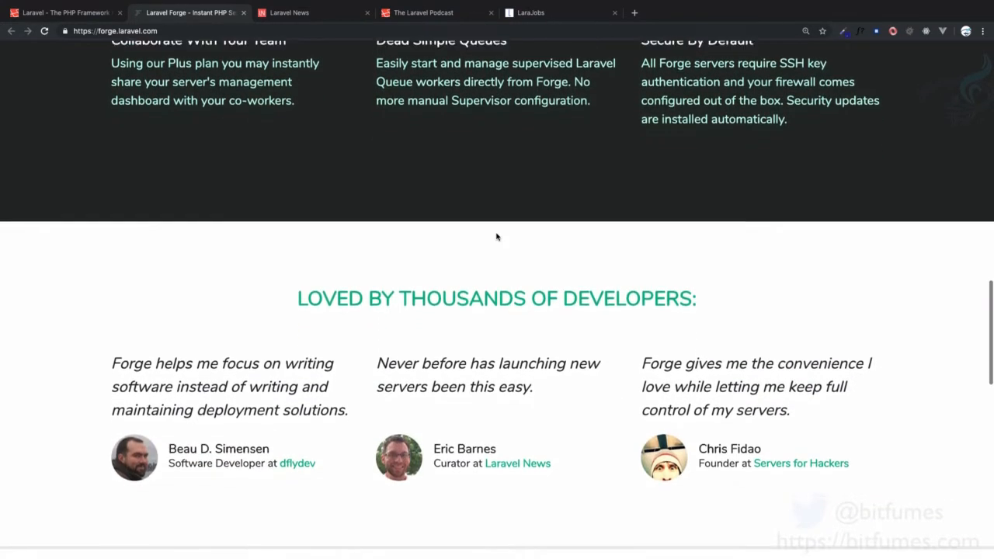
{"action": "scroll", "scroll_direction": "up", "scroll_amount": 3}
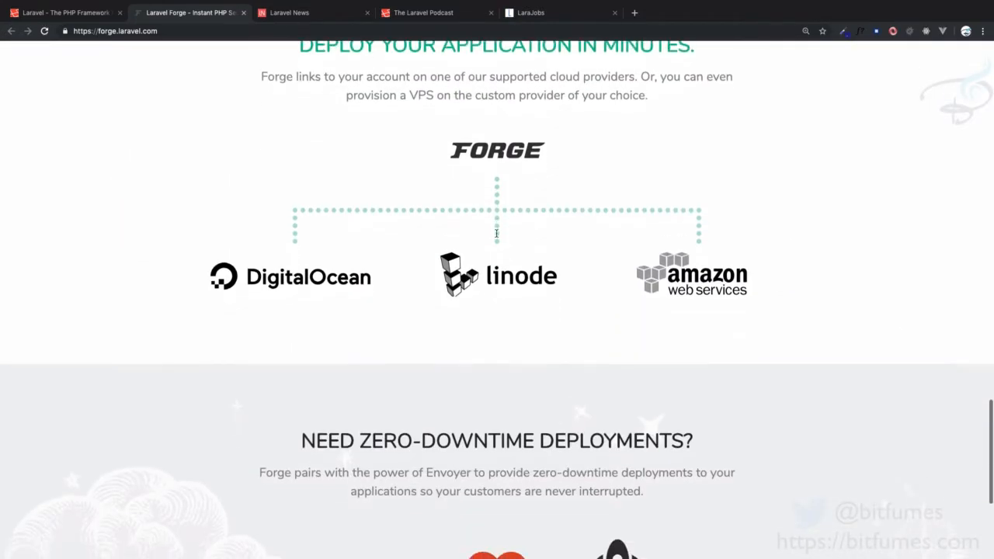
{"action": "scroll", "scroll_direction": "down", "scroll_amount": 3}
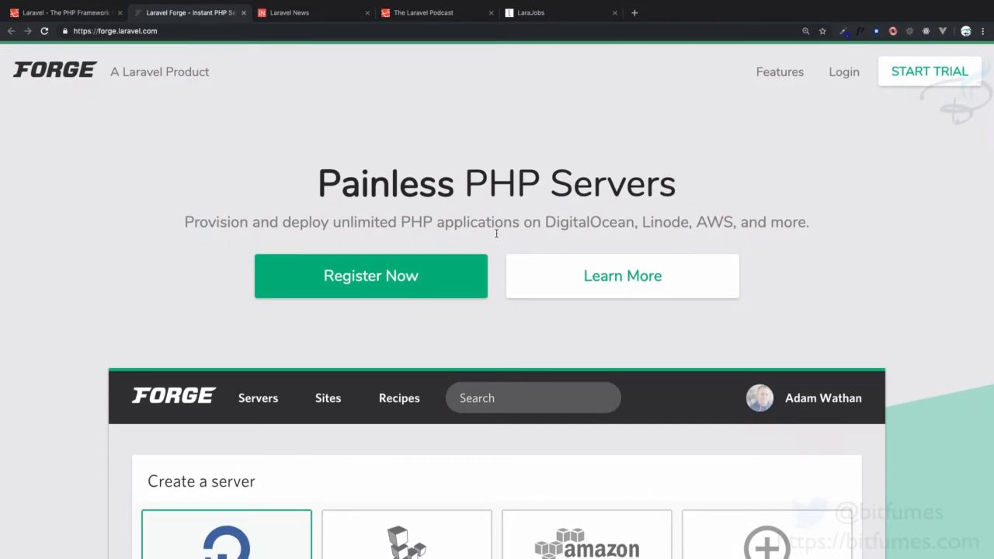
{"action": "scroll", "scroll_direction": "down", "scroll_amount": 3}
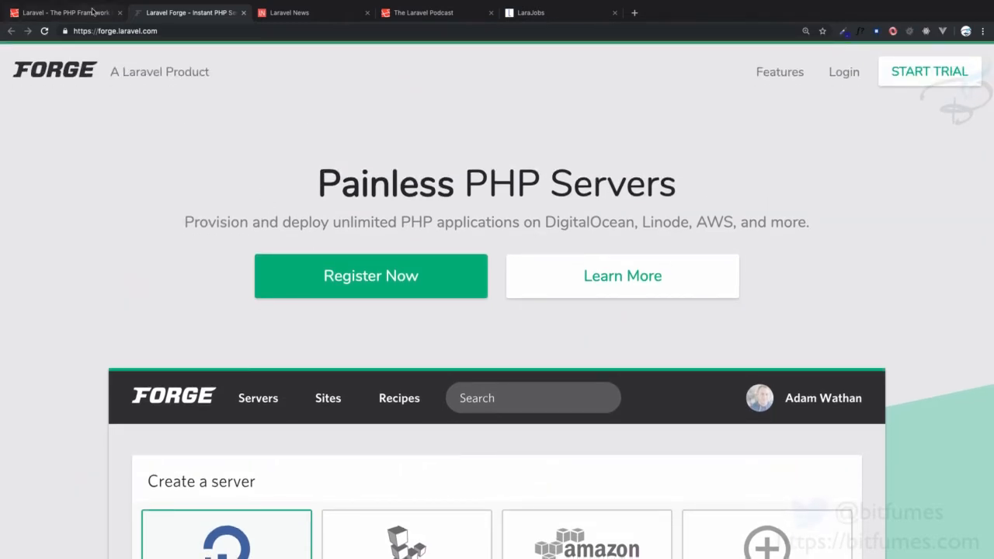
Step: Switch to Laravel News and view the Laraberg feature article and newsletter signup
{"action": "left_click", "coordinate": [62, 13]}
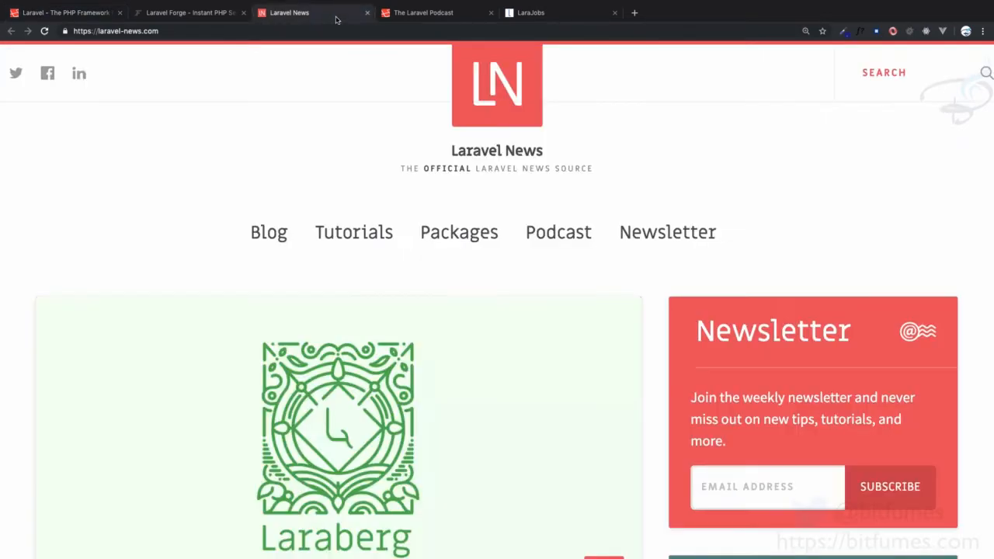
{"action": "mouse_move", "coordinate": [180, 335]}
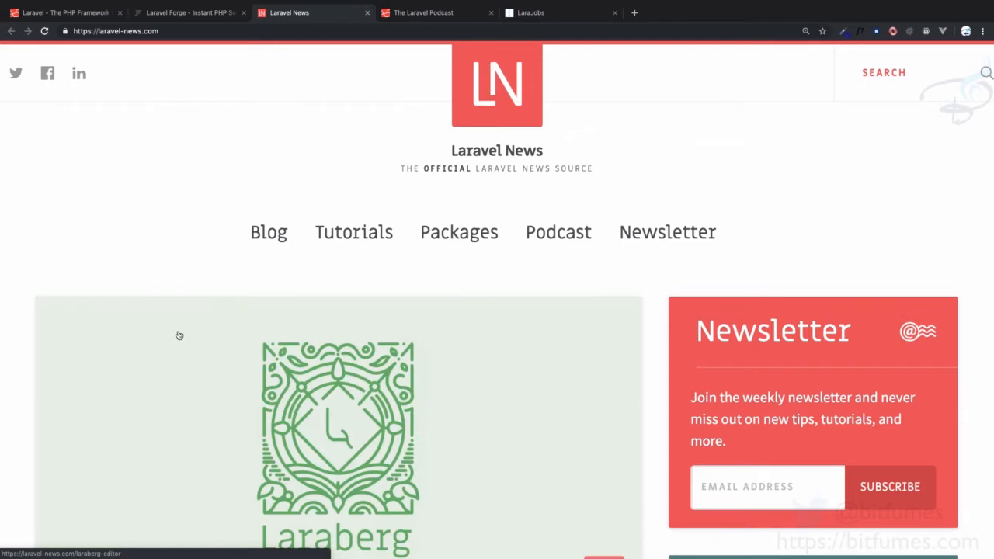
{"action": "mouse_move", "coordinate": [354, 233]}
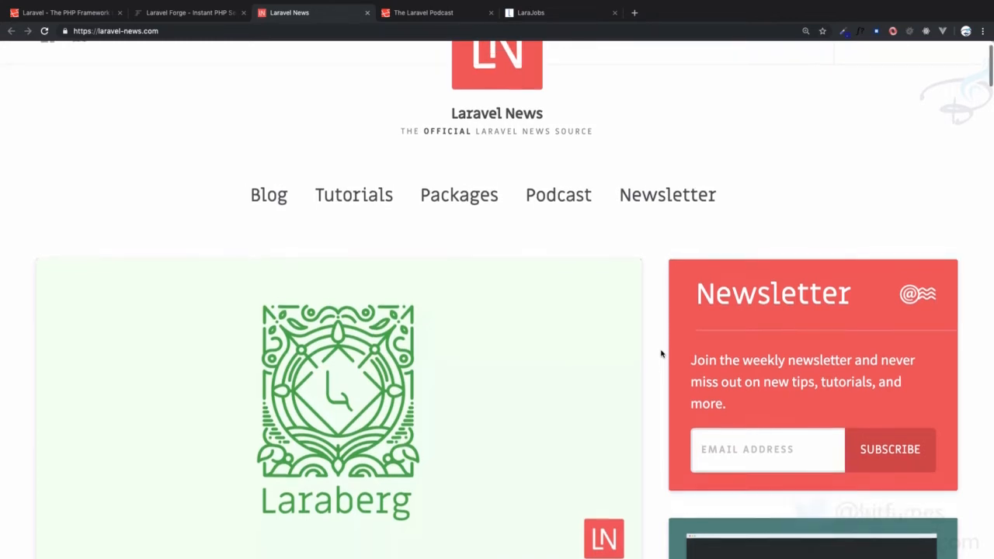
{"action": "scroll", "scroll_direction": "up", "scroll_amount": 3}
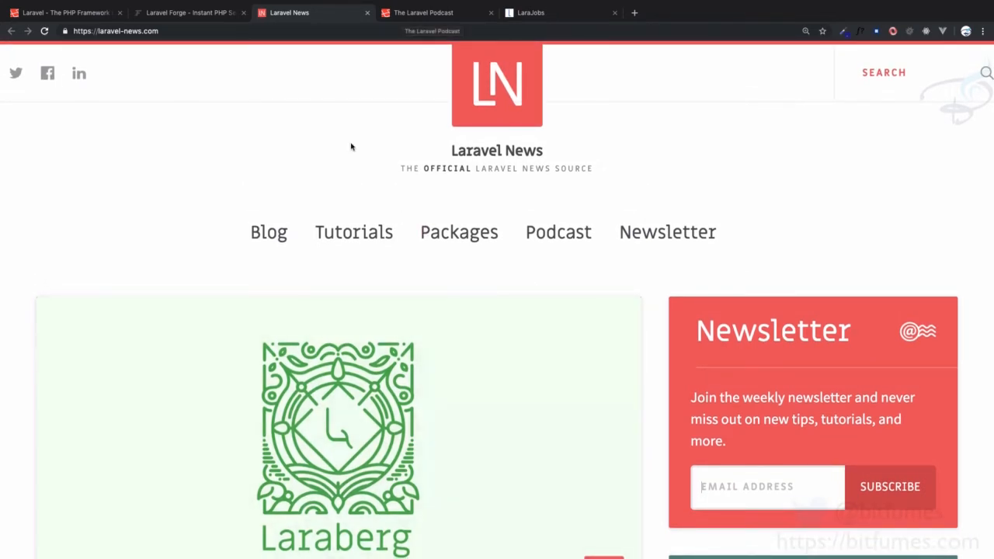
Step: Switch to The Laravel Podcast site and scroll down to the Season 3 episode 18 Lalit Vijay interview
{"action": "left_click", "coordinate": [422, 12]}
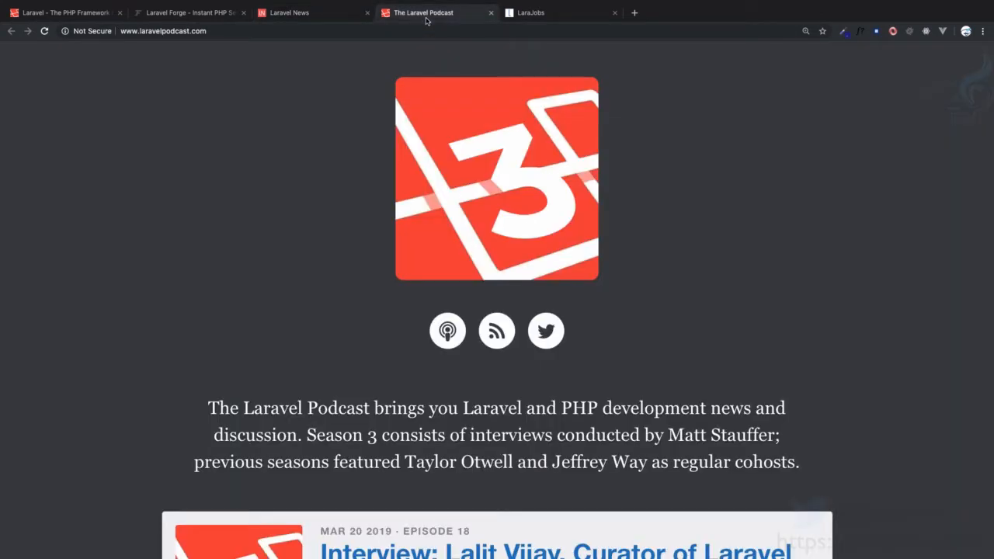
{"action": "scroll", "scroll_direction": "down", "scroll_amount": 3}
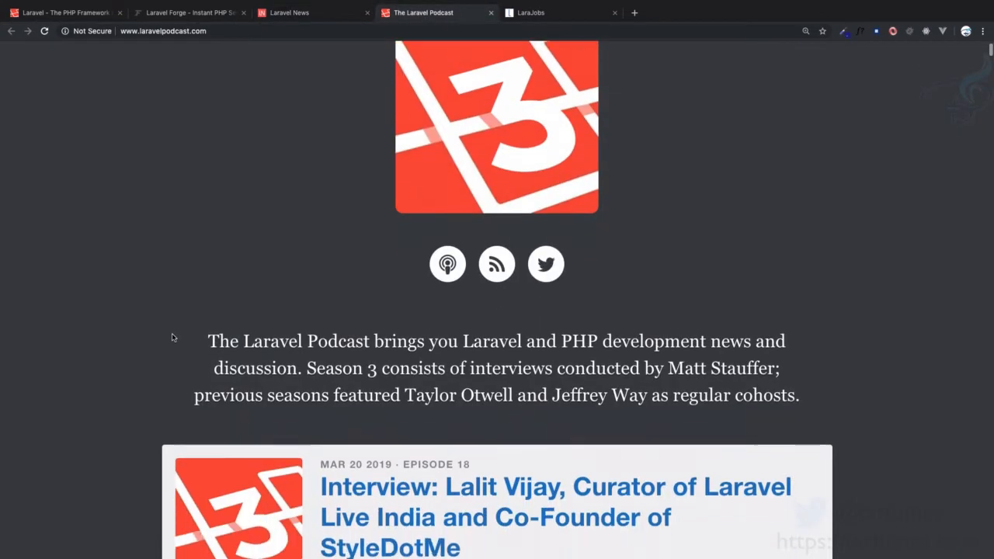
{"action": "scroll", "scroll_direction": "down", "scroll_amount": 3}
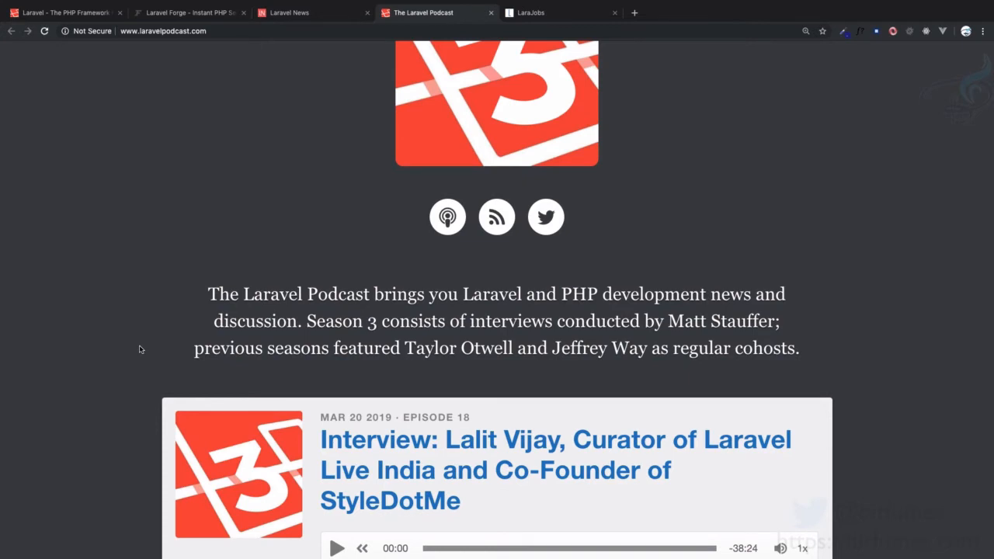
{"action": "scroll", "scroll_direction": "down", "scroll_amount": 3}
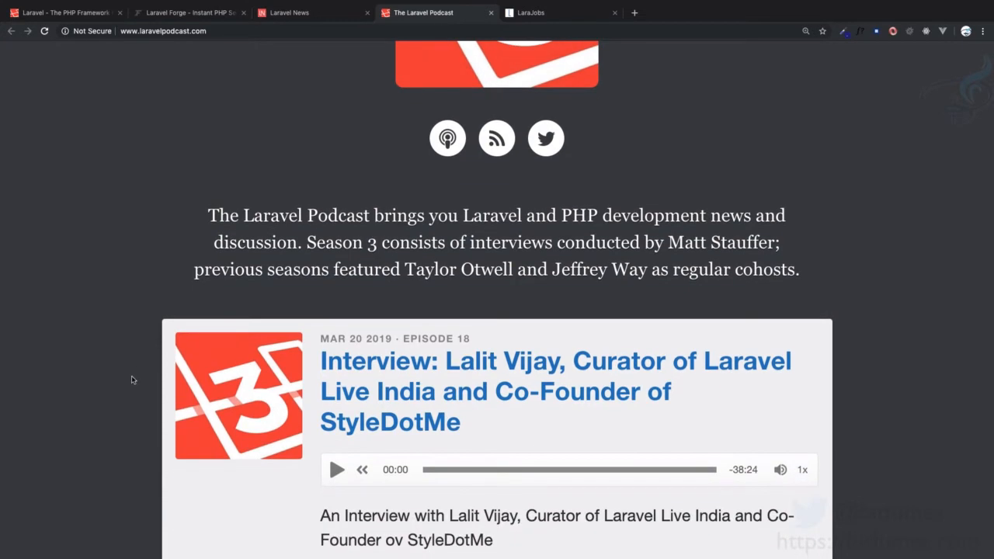
{"action": "mouse_move", "coordinate": [506, 441]}
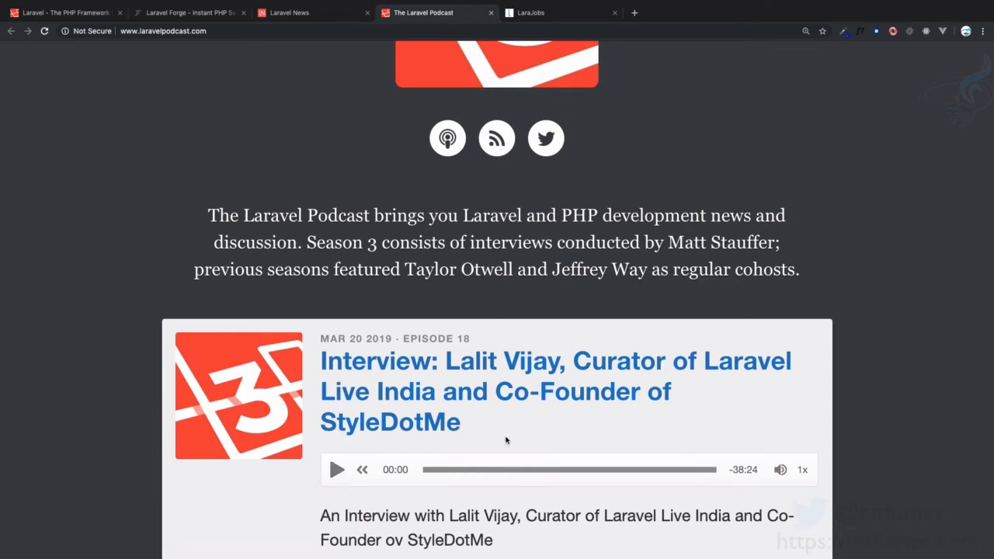
{"action": "scroll", "scroll_direction": "down", "scroll_amount": 3}
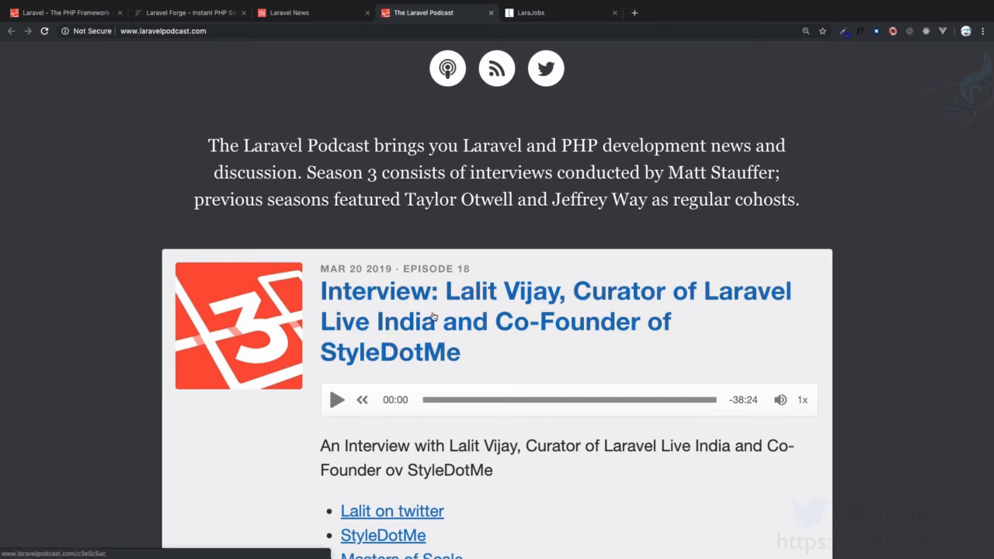
{"action": "mouse_move", "coordinate": [575, 309]}
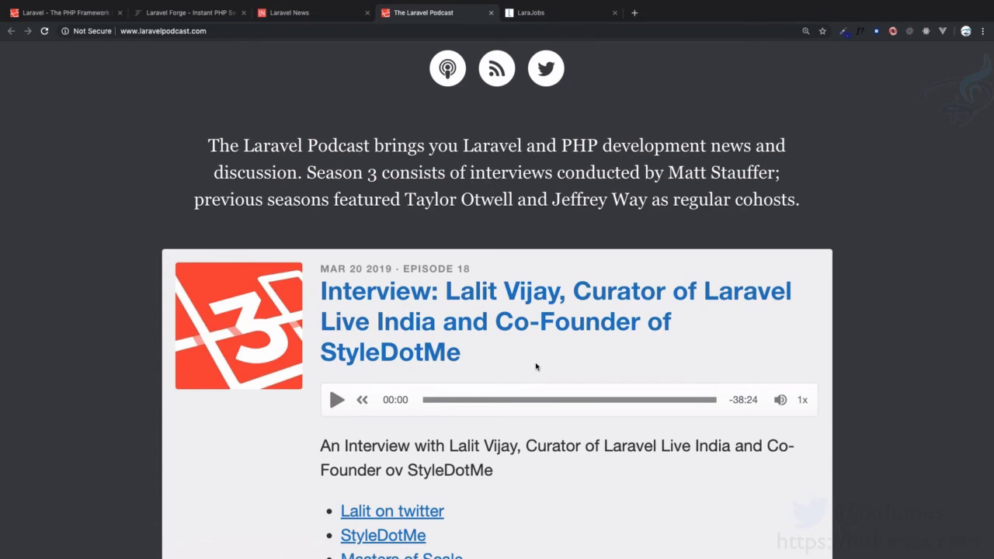
{"action": "scroll", "scroll_direction": "down", "scroll_amount": 3}
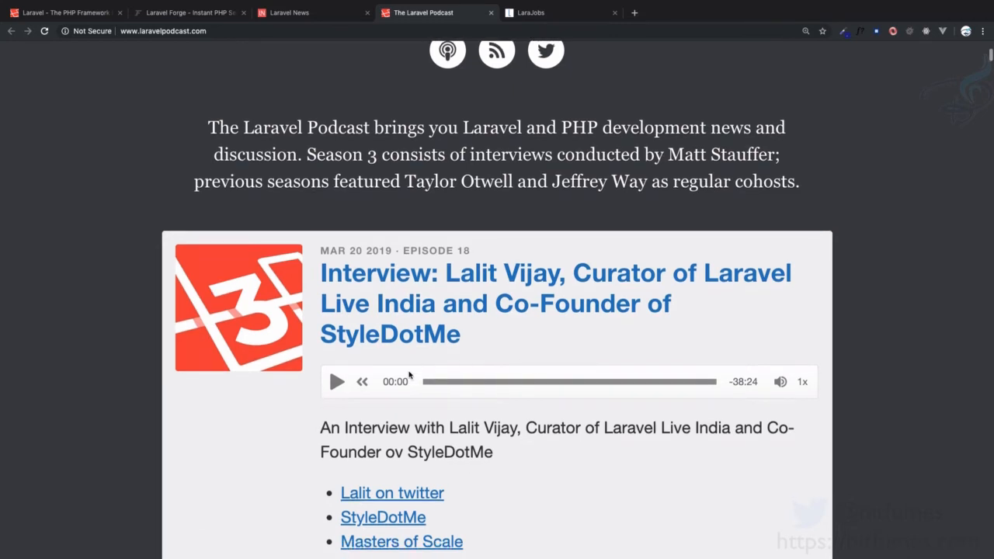
{"action": "mouse_move", "coordinate": [436, 427]}
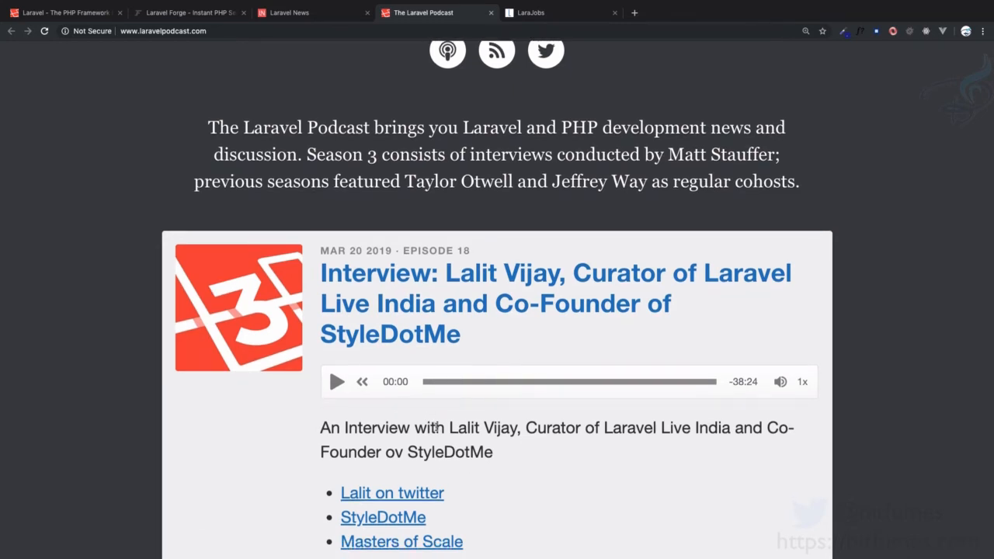
{"action": "scroll", "scroll_direction": "down", "scroll_amount": 3}
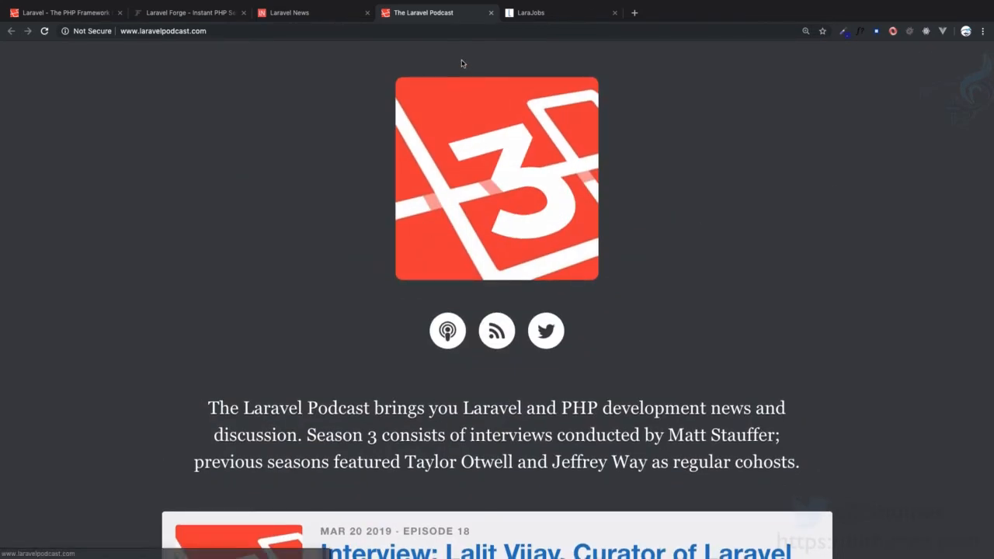
{"action": "mouse_move", "coordinate": [454, 62]}
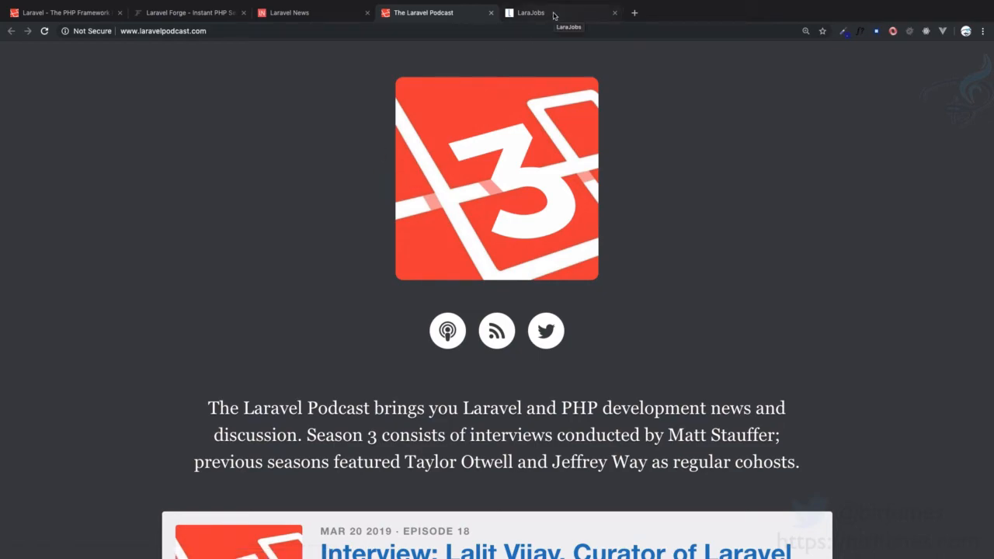
Step: Switch to LaraJobs and scroll through the company job postings and post-a-job offer
{"action": "left_click", "coordinate": [528, 12]}
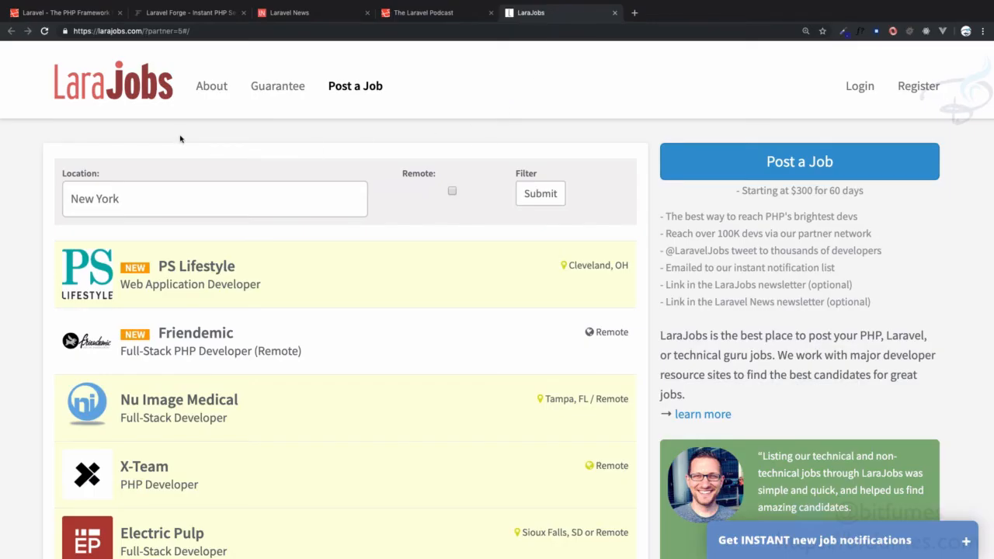
{"action": "mouse_move", "coordinate": [262, 146]}
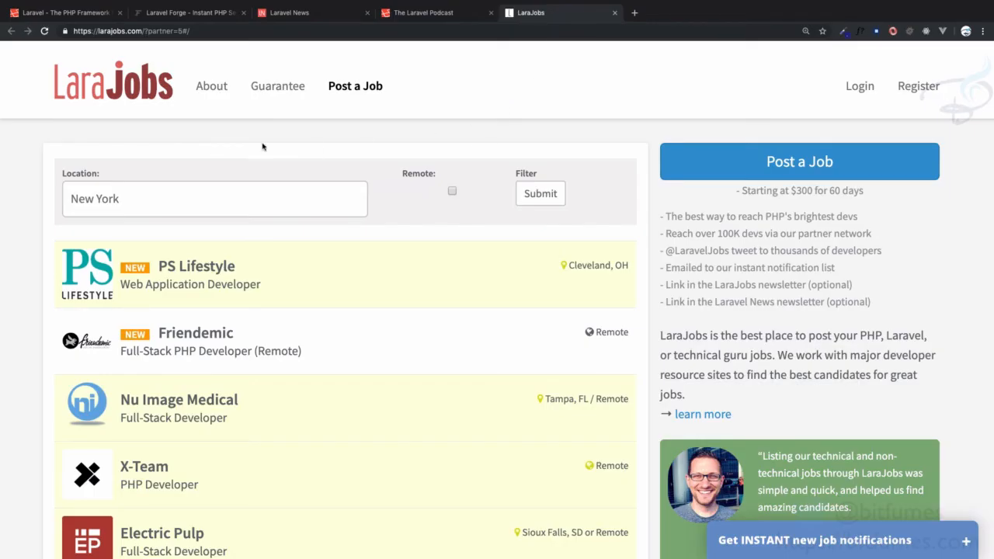
{"action": "mouse_move", "coordinate": [659, 230]}
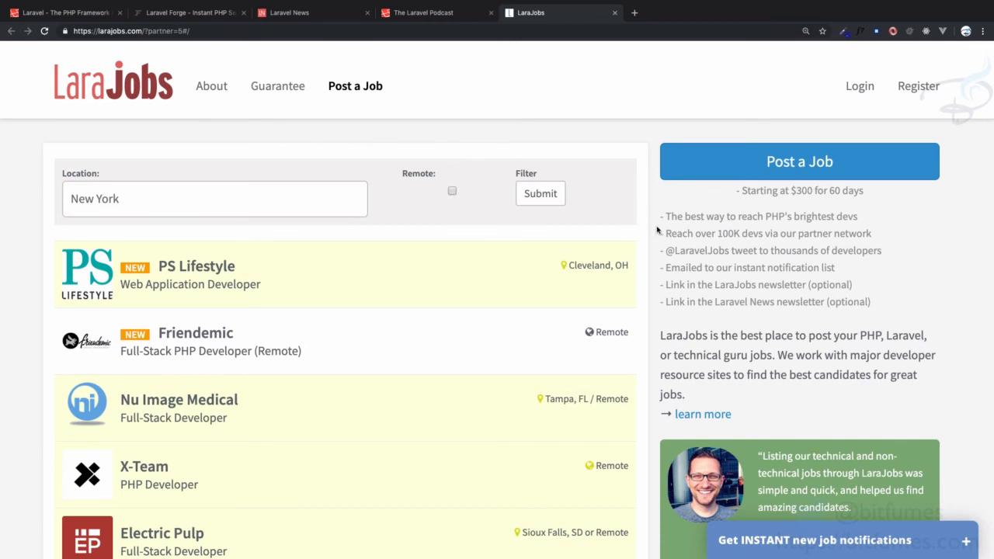
{"action": "mouse_move", "coordinate": [758, 192]}
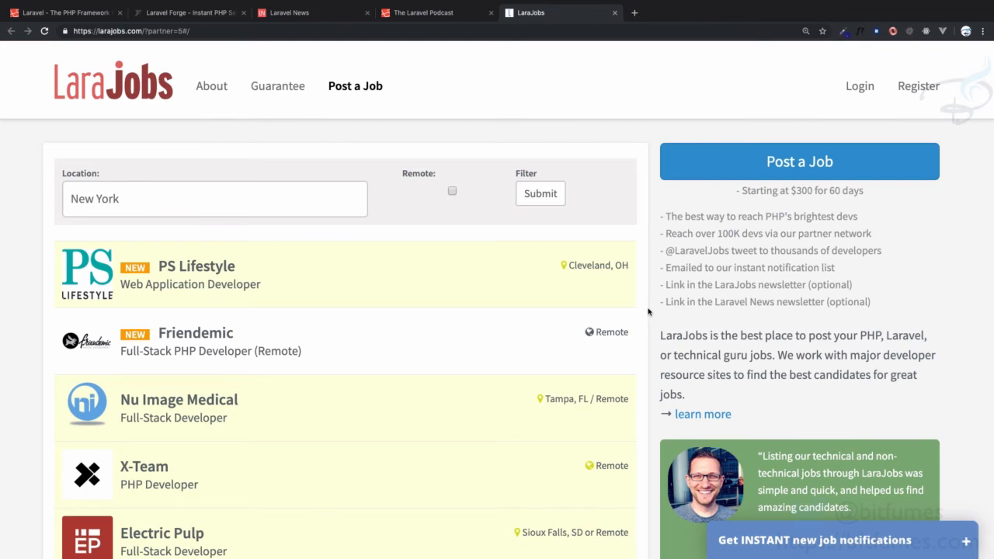
{"action": "scroll", "scroll_direction": "down", "scroll_amount": 3}
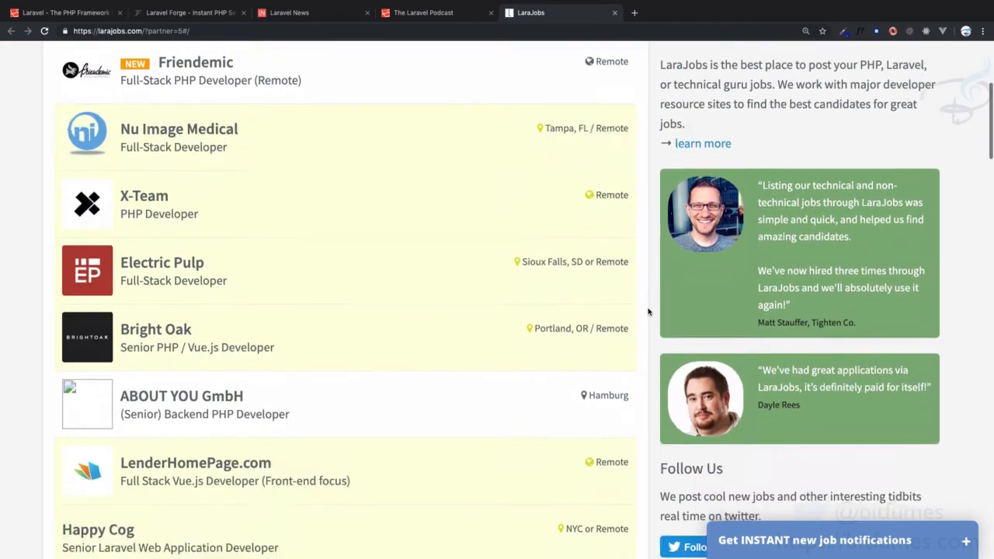
{"action": "scroll", "scroll_direction": "down", "scroll_amount": 3}
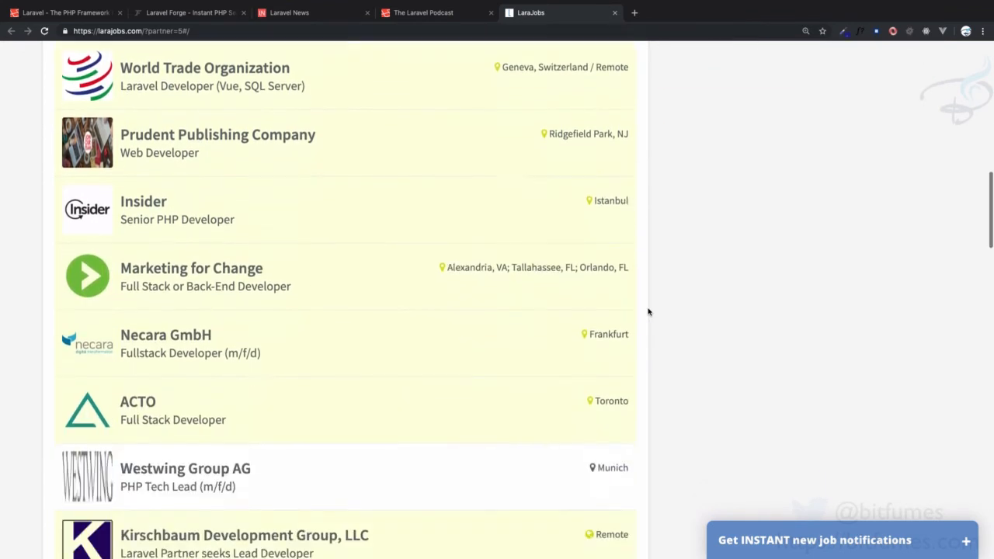
{"action": "scroll", "scroll_direction": "down", "scroll_amount": 3}
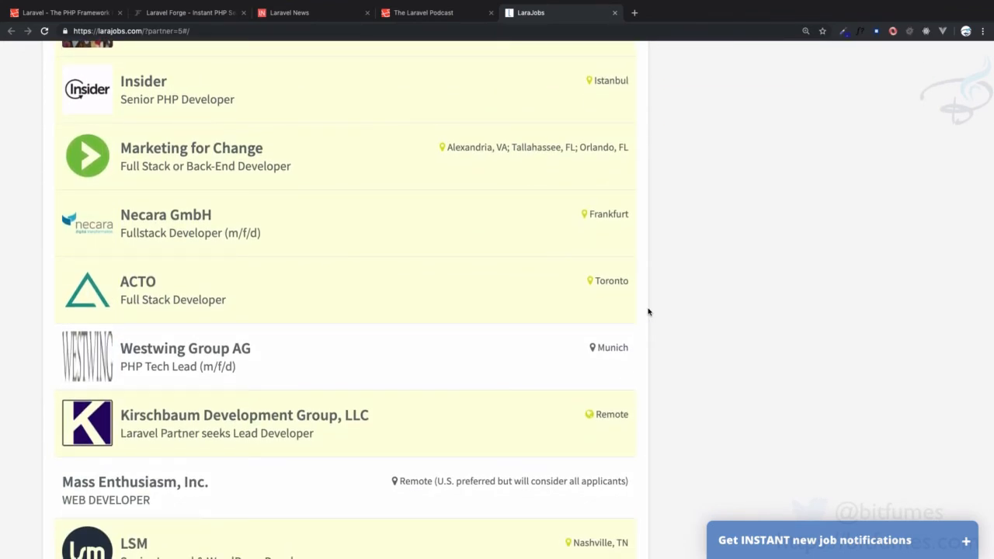
{"action": "scroll", "scroll_direction": "up", "scroll_amount": 3}
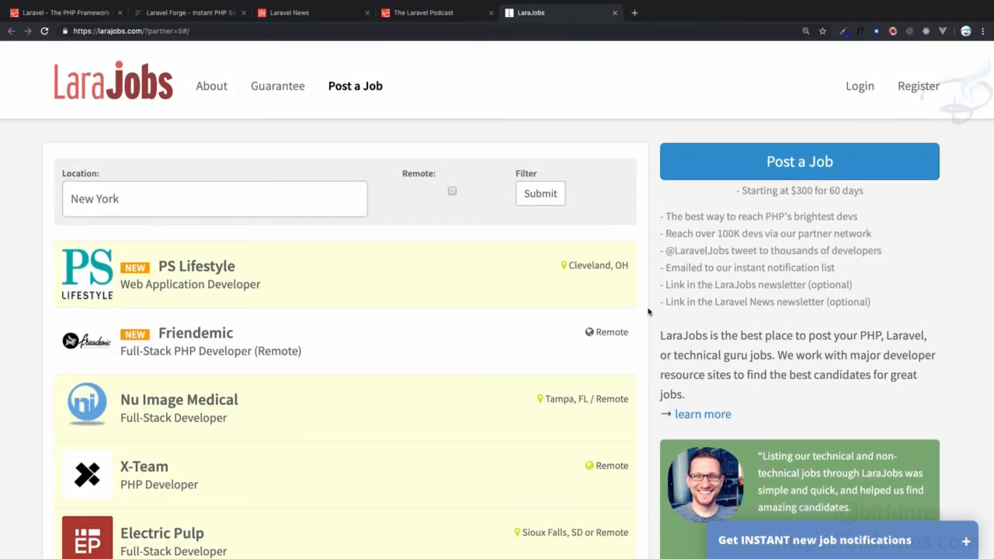
{"action": "scroll", "scroll_direction": "down", "scroll_amount": 3}
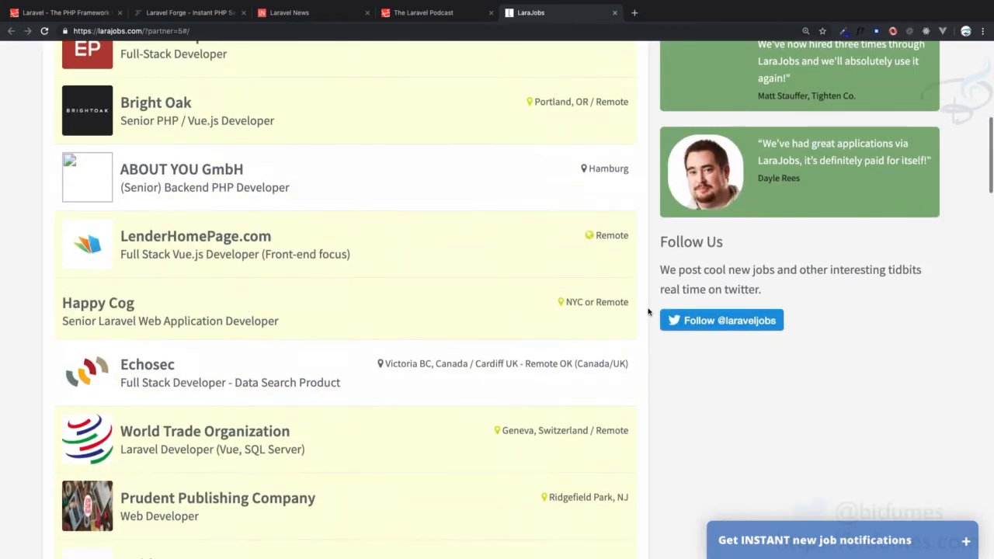
Step: Return to the Laravel homepage and expand the Ecosystem menu of projects and Laracon events
{"action": "left_click", "coordinate": [62, 12]}
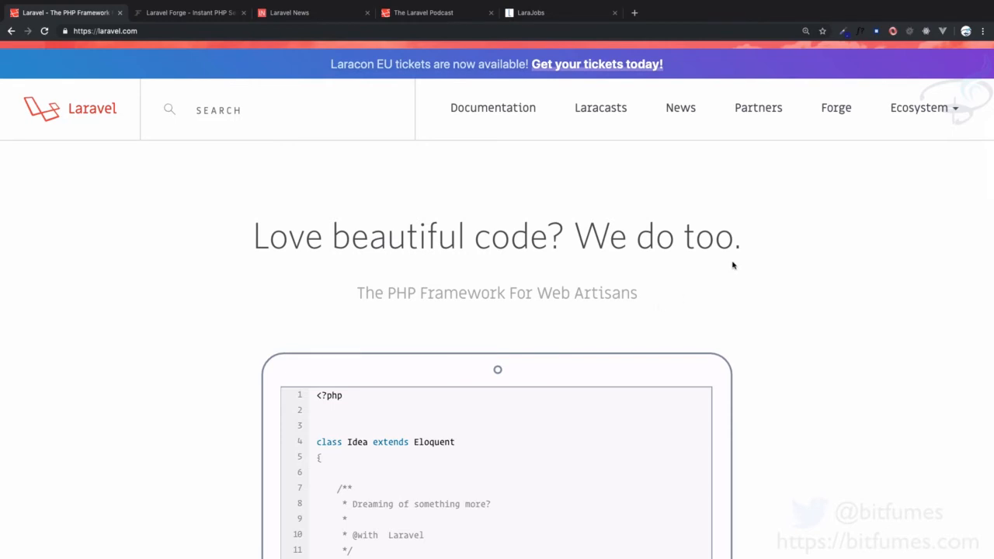
{"action": "left_click", "coordinate": [920, 107]}
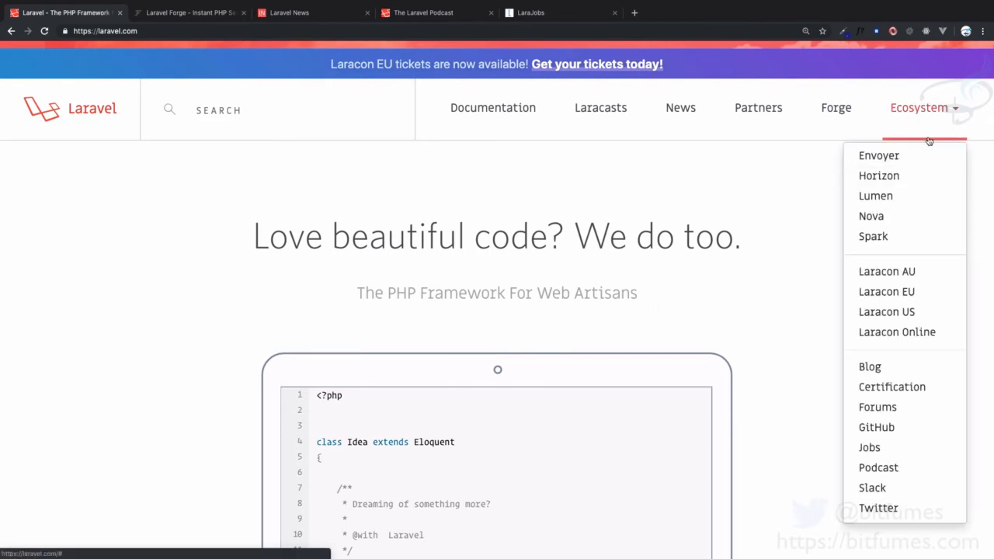
{"action": "mouse_move", "coordinate": [887, 270]}
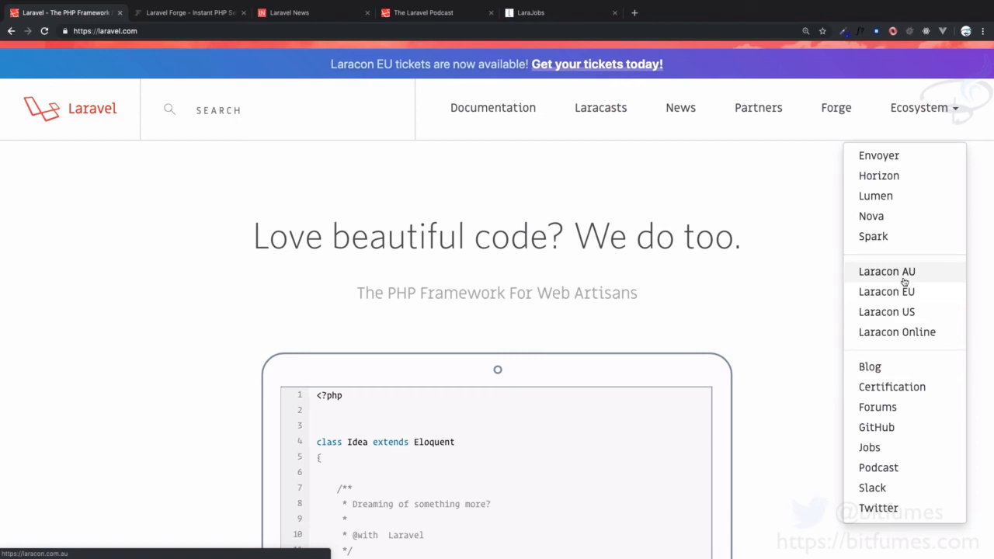
{"action": "mouse_move", "coordinate": [897, 332]}
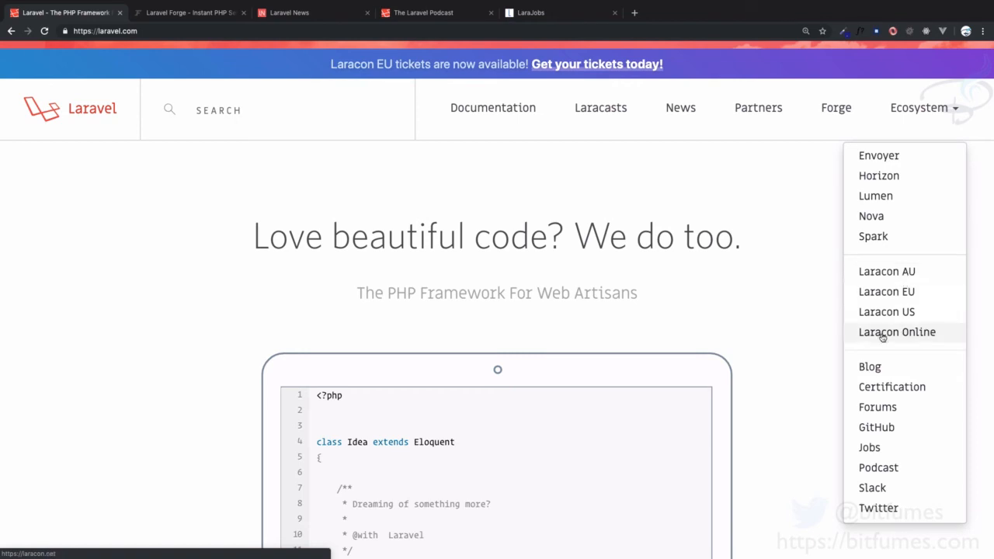
{"action": "mouse_move", "coordinate": [902, 333]}
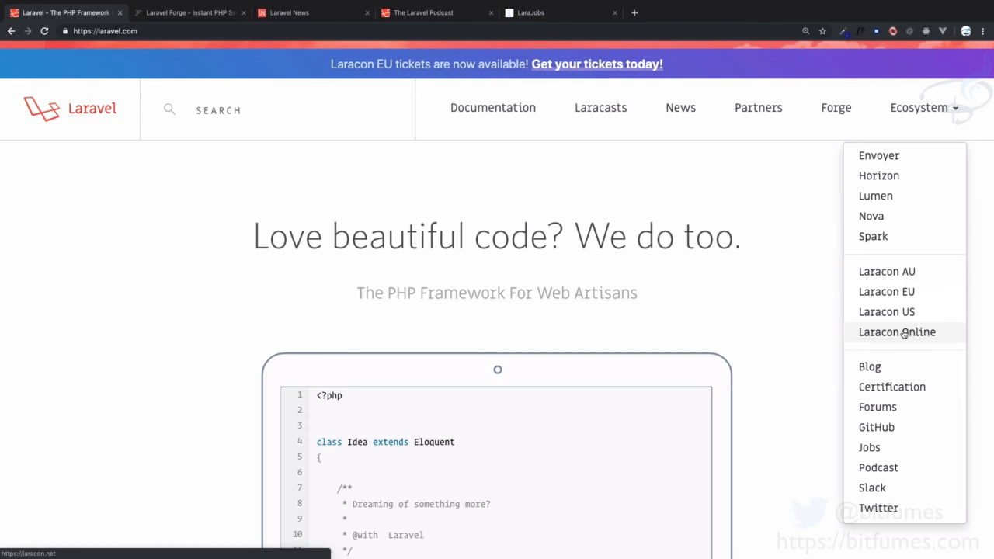
{"action": "mouse_move", "coordinate": [947, 342]}
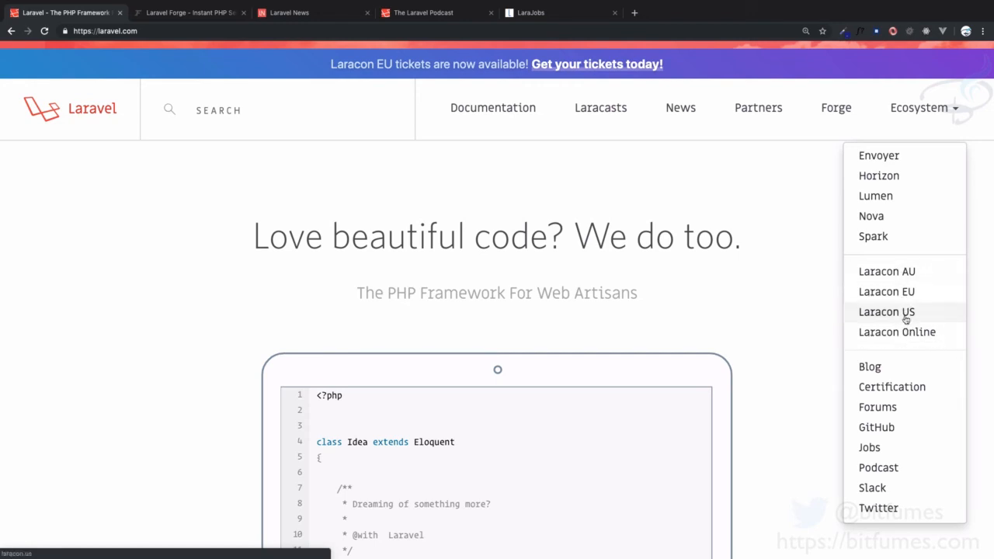
{"action": "mouse_move", "coordinate": [887, 270]}
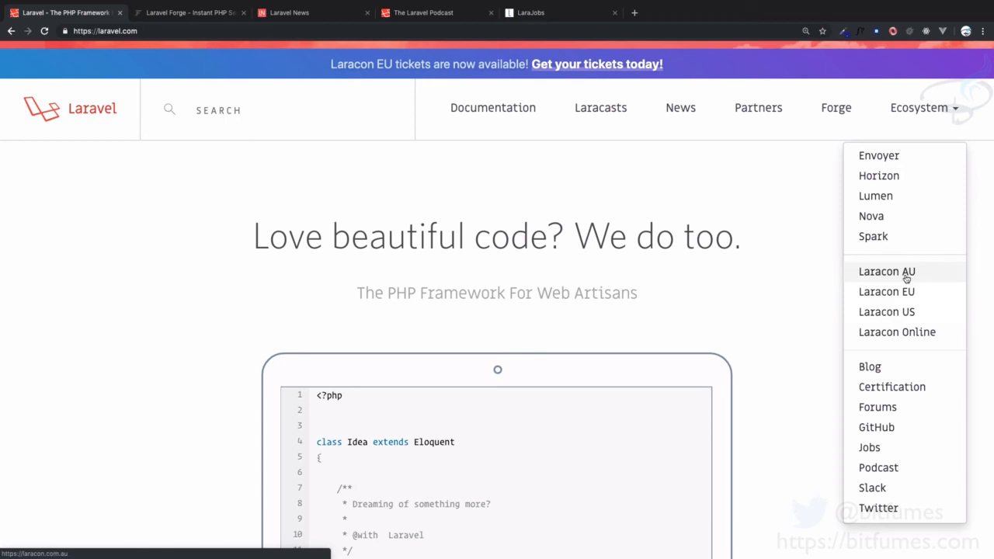
{"action": "mouse_move", "coordinate": [885, 292]}
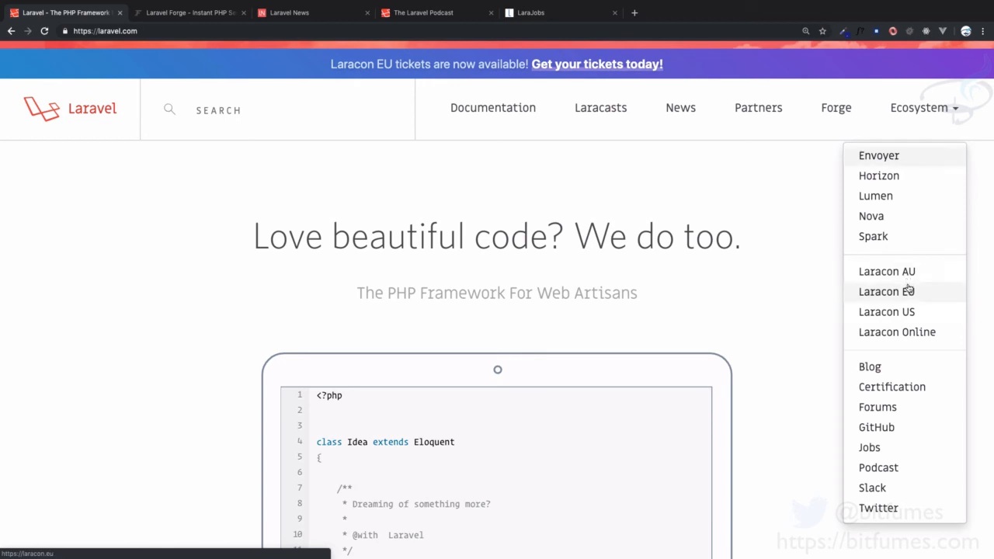
Step: Visit the Laracon EU site with its Madrid and Amsterdam dates, then go back
{"action": "left_click", "coordinate": [885, 292]}
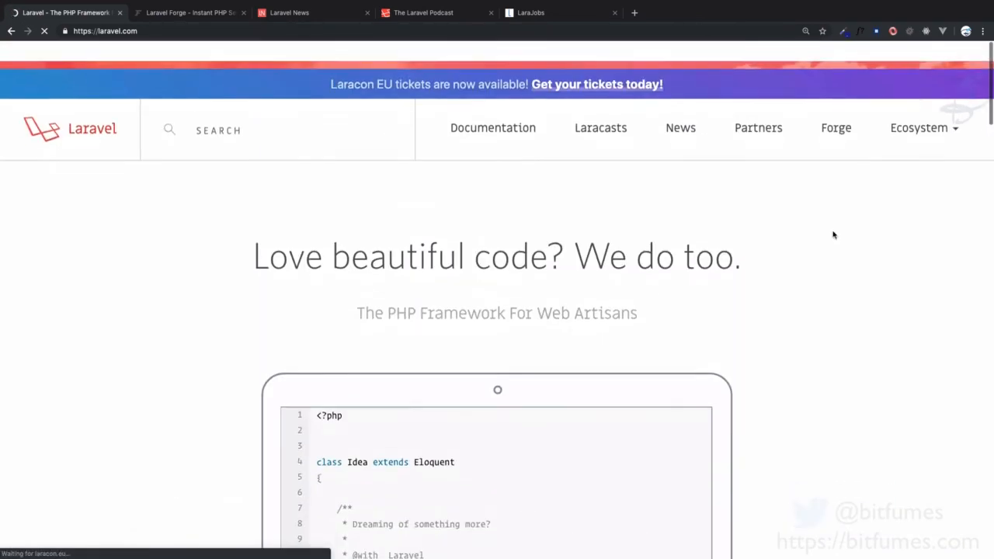
{"action": "left_click", "coordinate": [596, 84]}
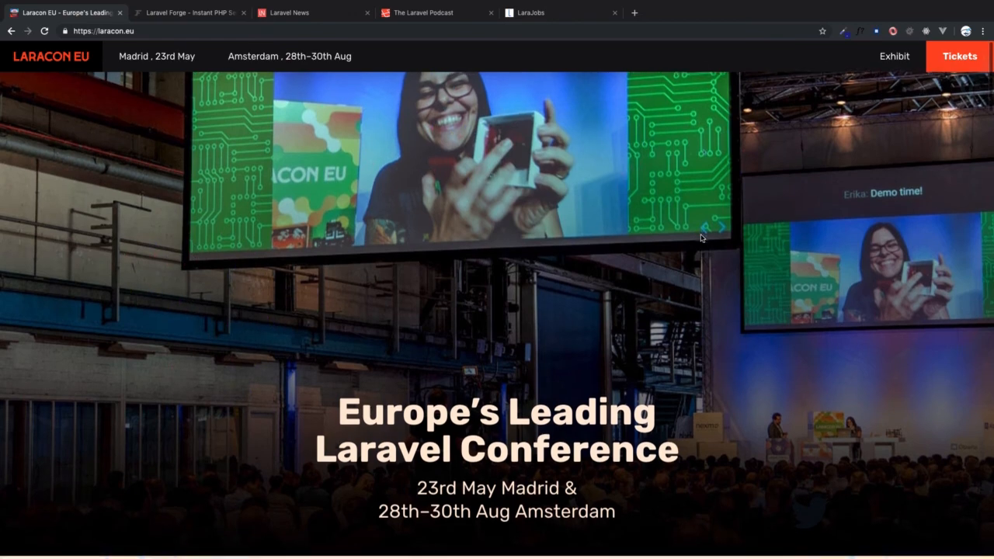
{"action": "scroll", "scroll_direction": "down", "scroll_amount": 3}
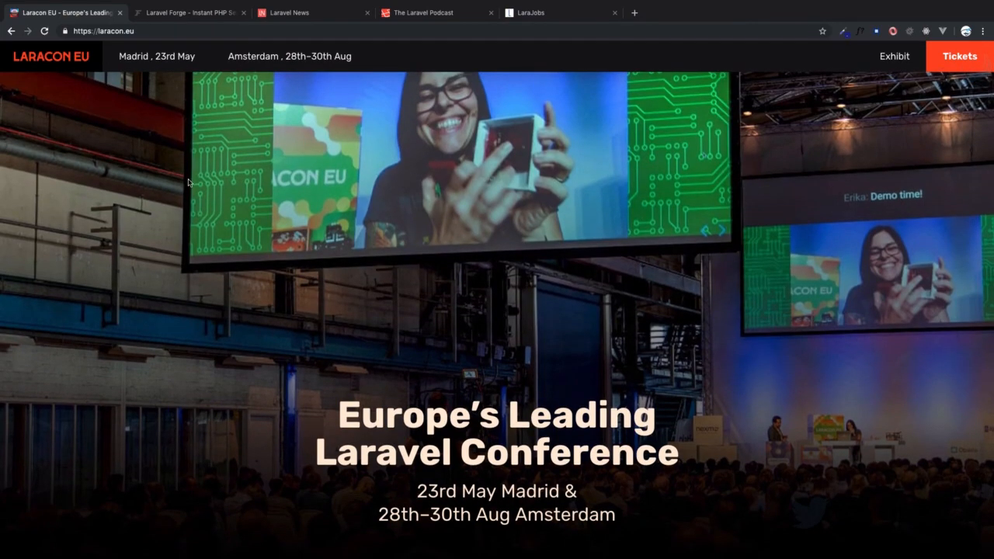
{"action": "left_click", "coordinate": [11, 31]}
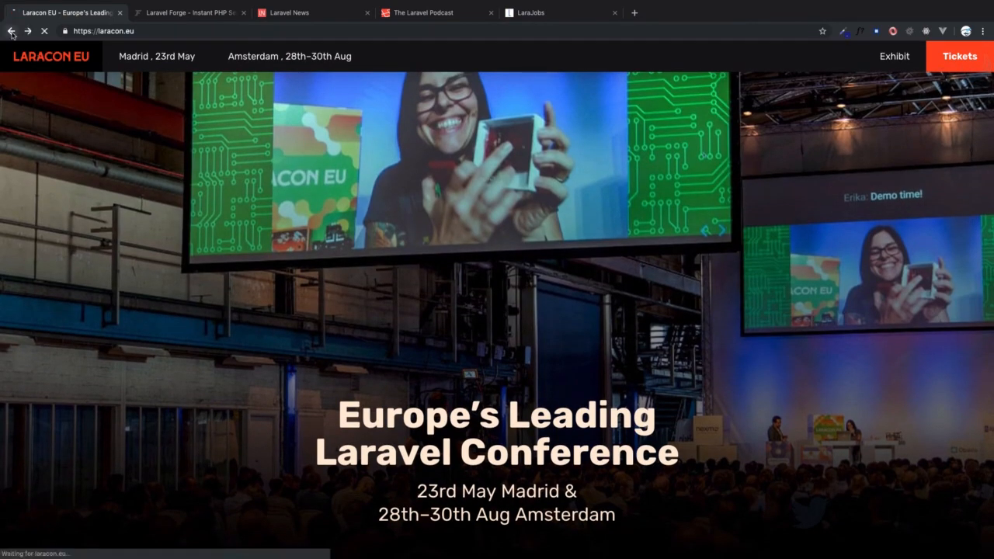
Step: Back on laravel.com, expand the Ecosystem list again showing Envoyer, Horizon, Spark and Nova
{"action": "left_click", "coordinate": [10, 31]}
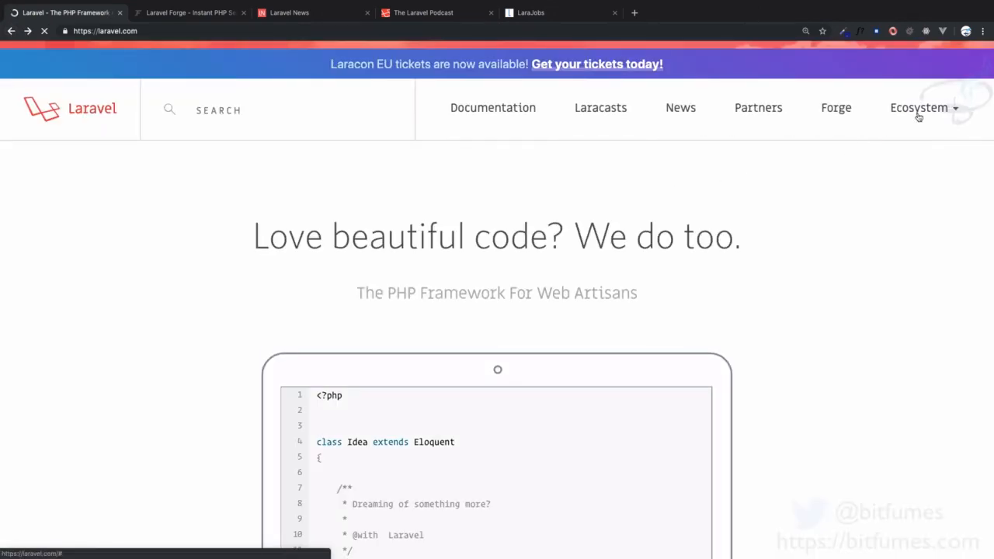
{"action": "left_click", "coordinate": [919, 107]}
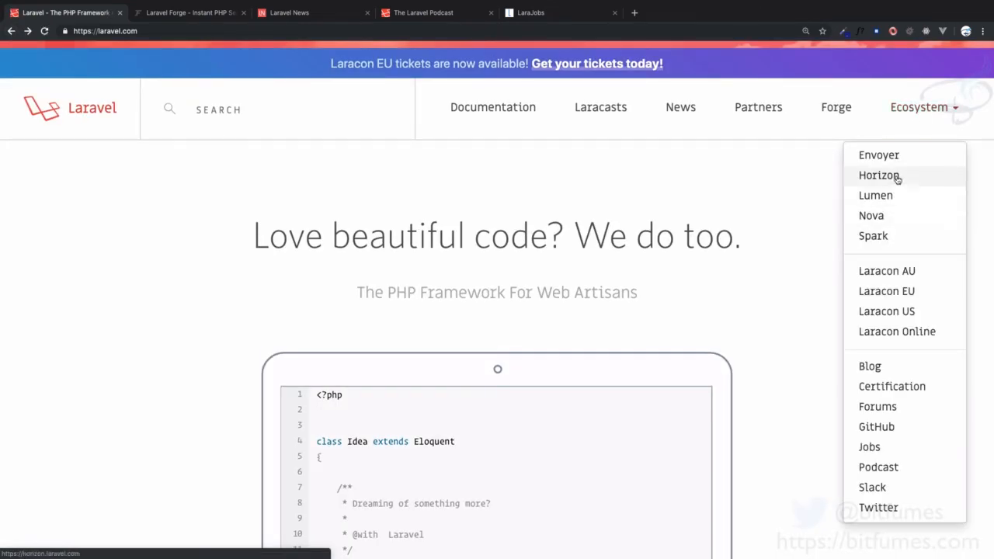
{"action": "mouse_move", "coordinate": [873, 236]}
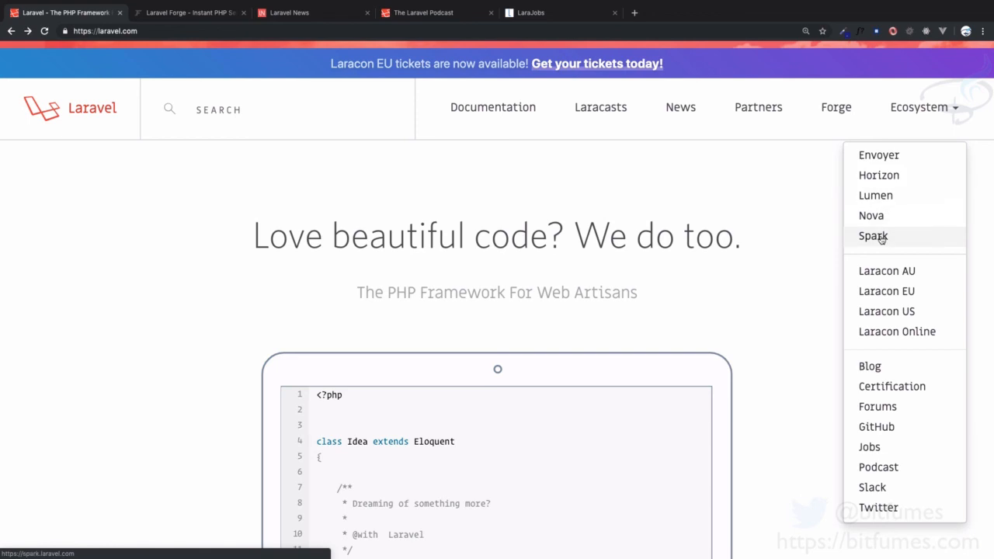
{"action": "mouse_move", "coordinate": [871, 214]}
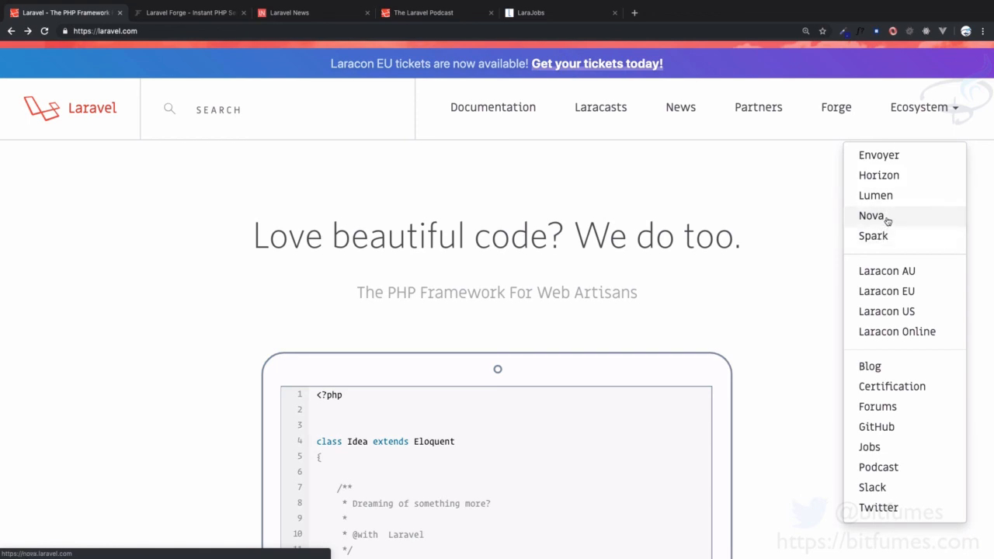
{"action": "mouse_move", "coordinate": [879, 155]}
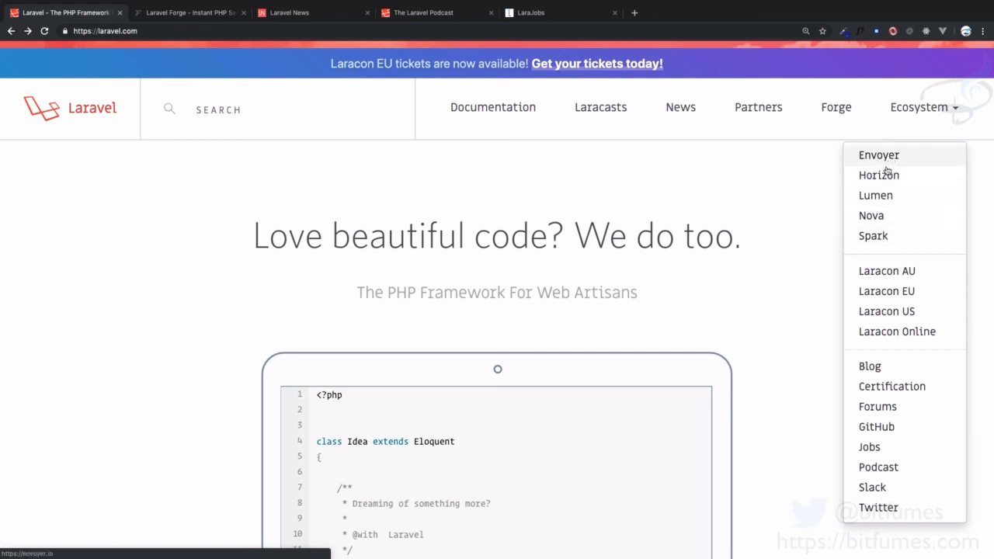
{"action": "mouse_move", "coordinate": [872, 236]}
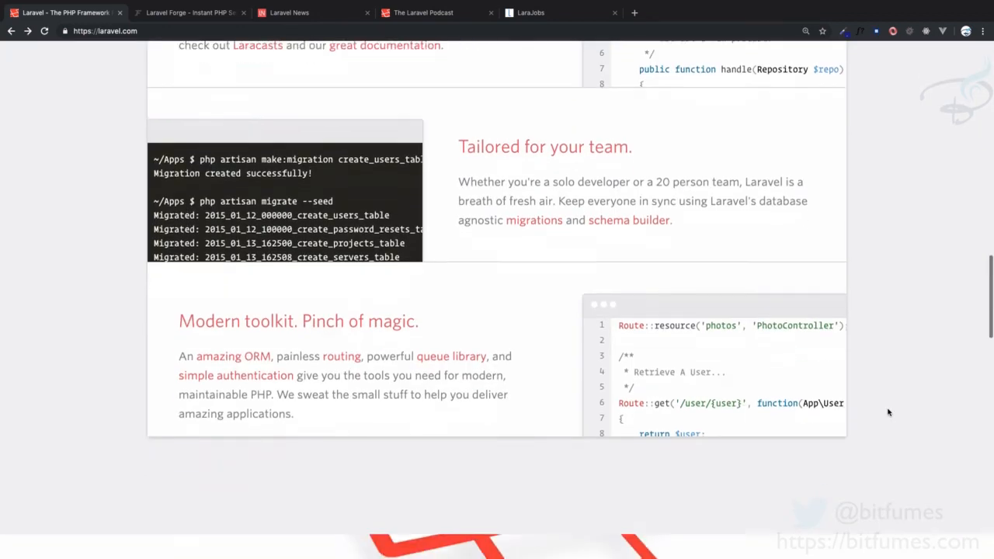
Step: Scroll the homepage's feature sections and go to the Laravel Documentation installation page
{"action": "scroll", "scroll_direction": "down", "scroll_amount": 3}
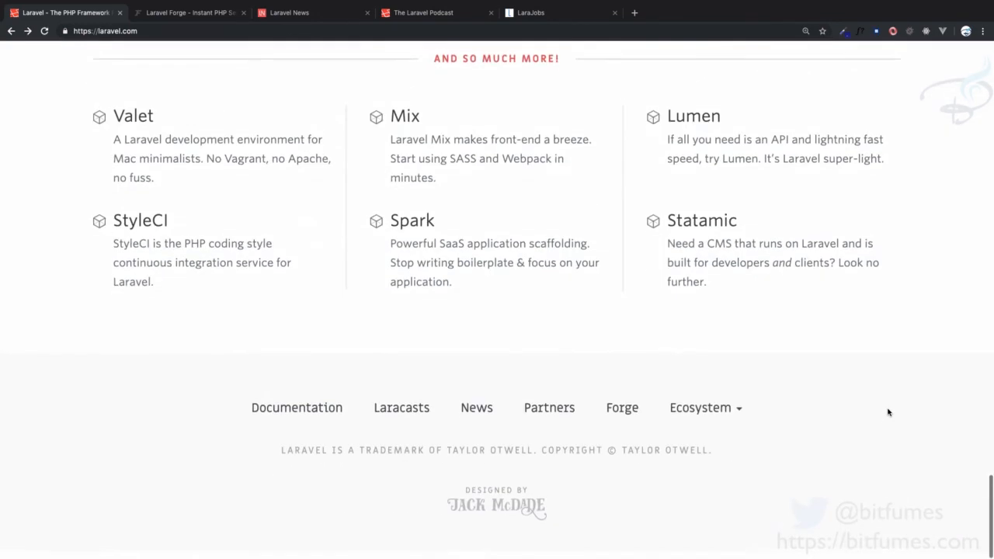
{"action": "scroll", "scroll_direction": "up", "scroll_amount": 3}
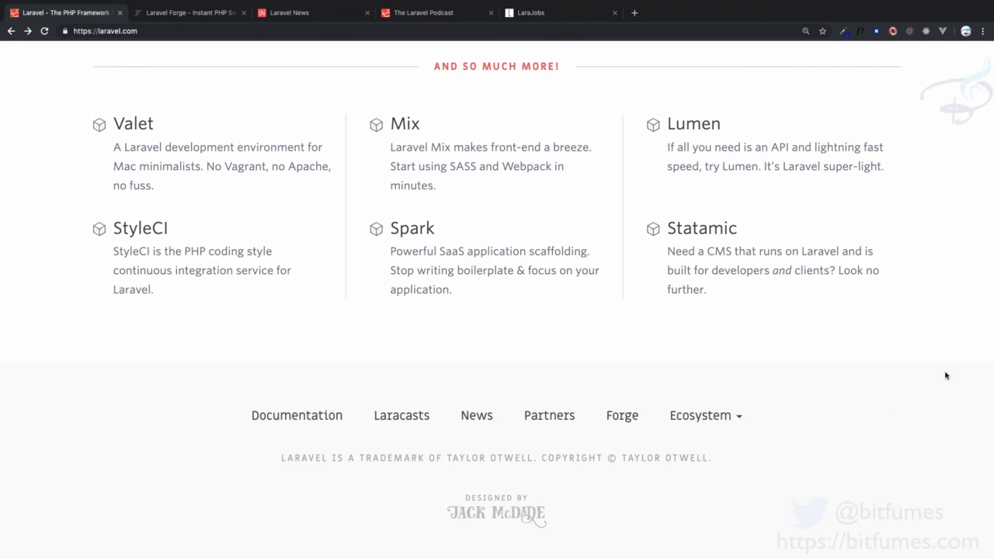
{"action": "scroll", "scroll_direction": "up", "scroll_amount": 3}
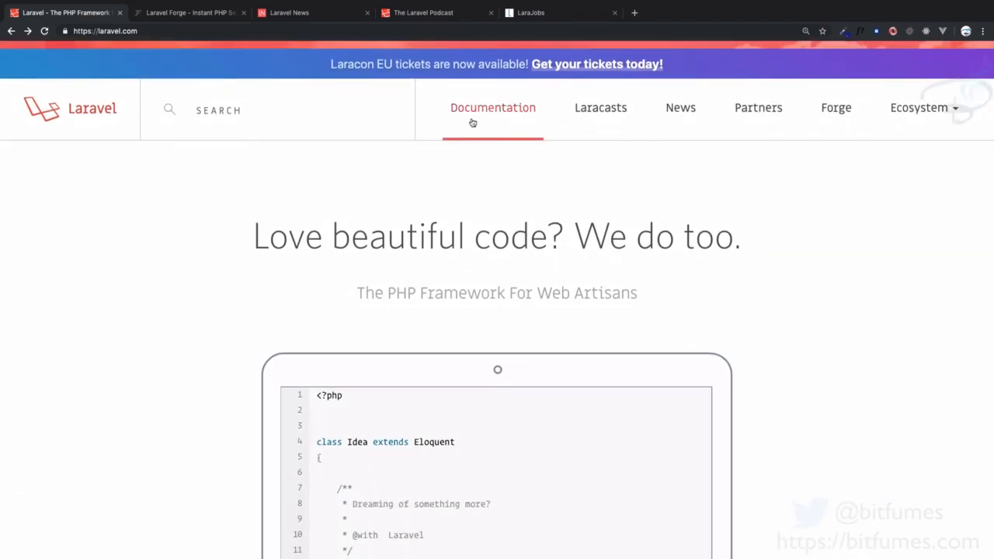
{"action": "left_click", "coordinate": [492, 108]}
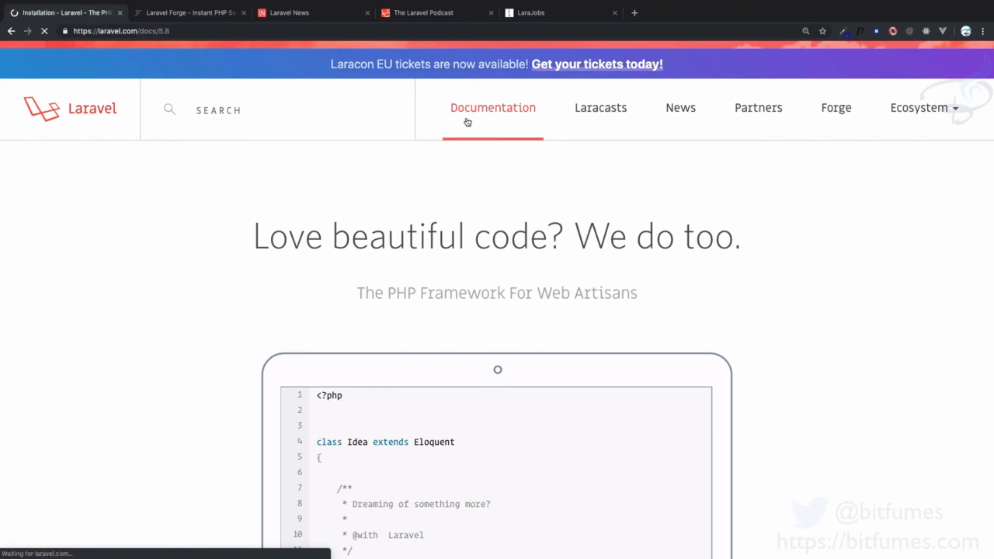